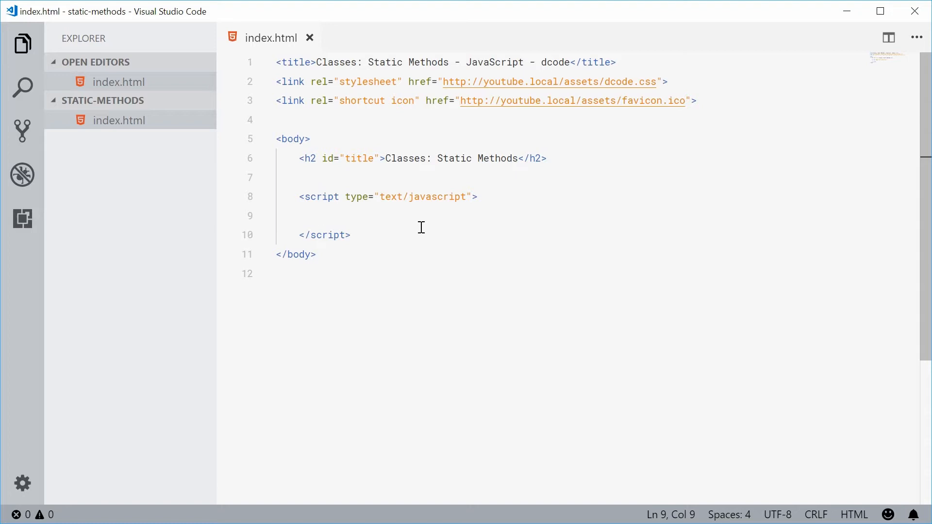
# Step: Write class Square with a constructor(_width) assigning _width to this.width and this.height
pyautogui.write('class')
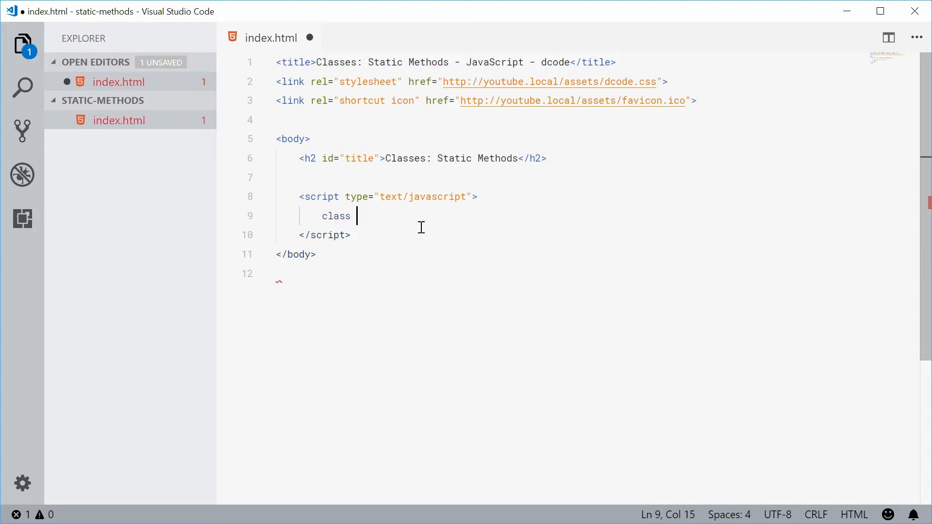
pyautogui.write('S')
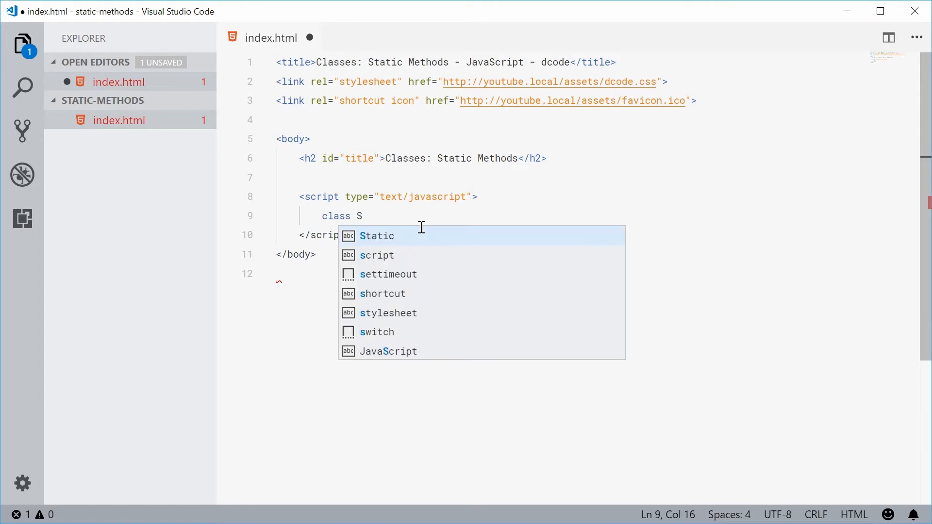
pyautogui.write('quare')
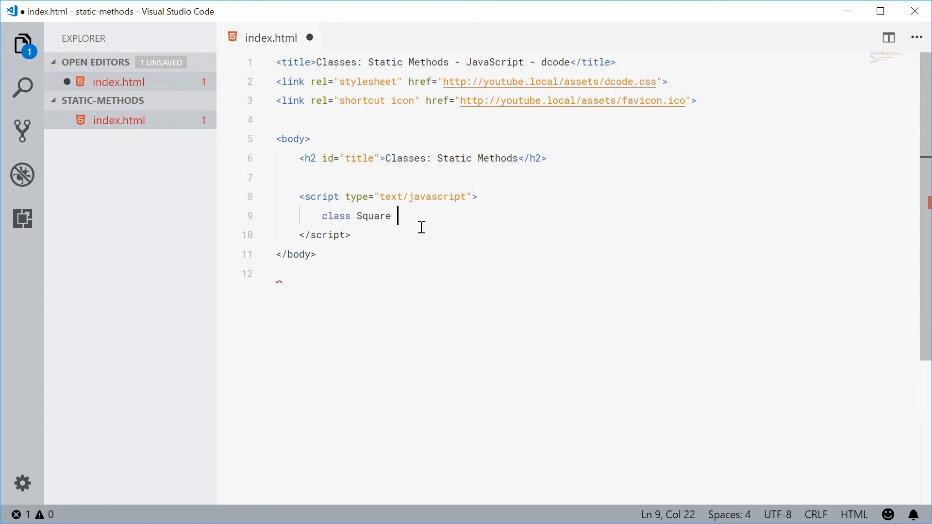
pyautogui.write('{')
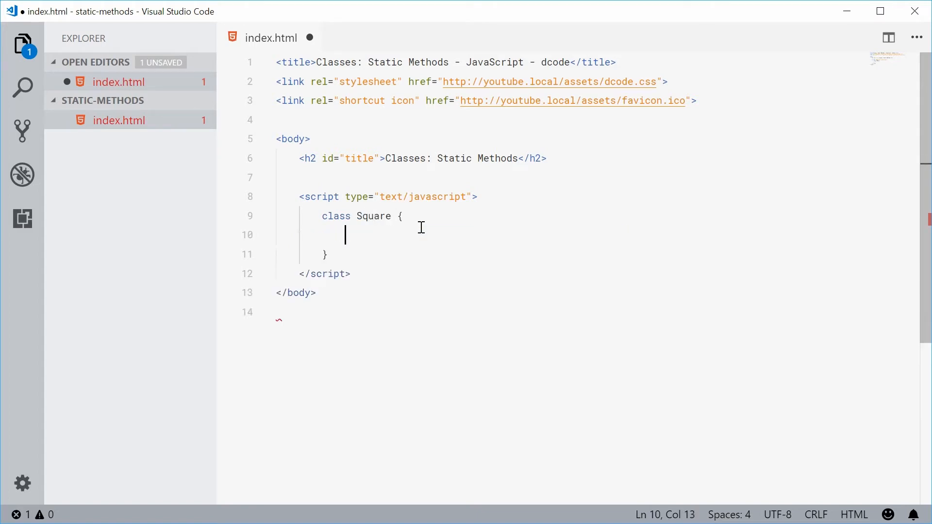
pyautogui.write('con')
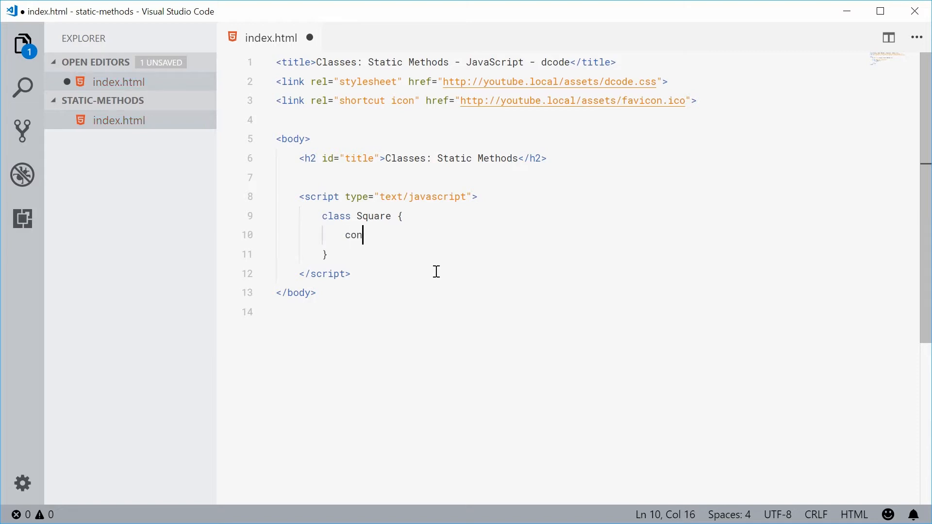
pyautogui.write('structor ()')
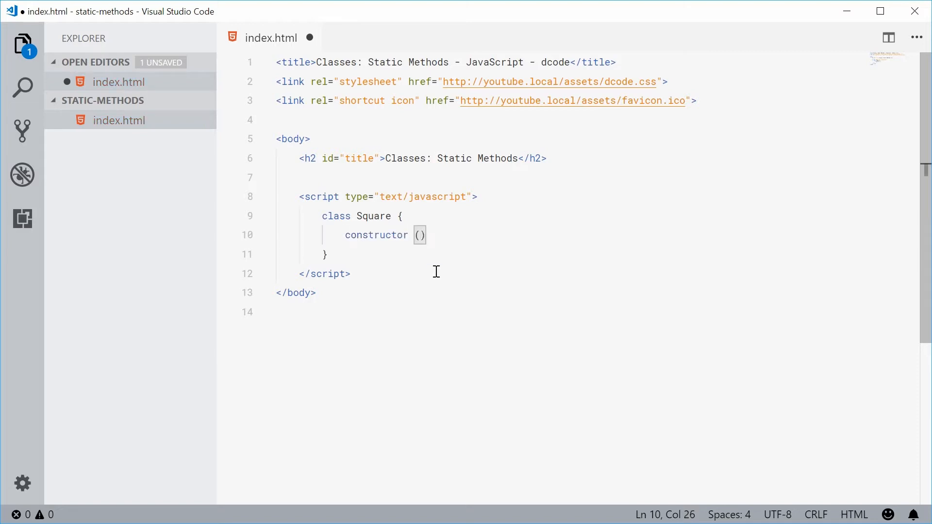
pyautogui.write('_width')
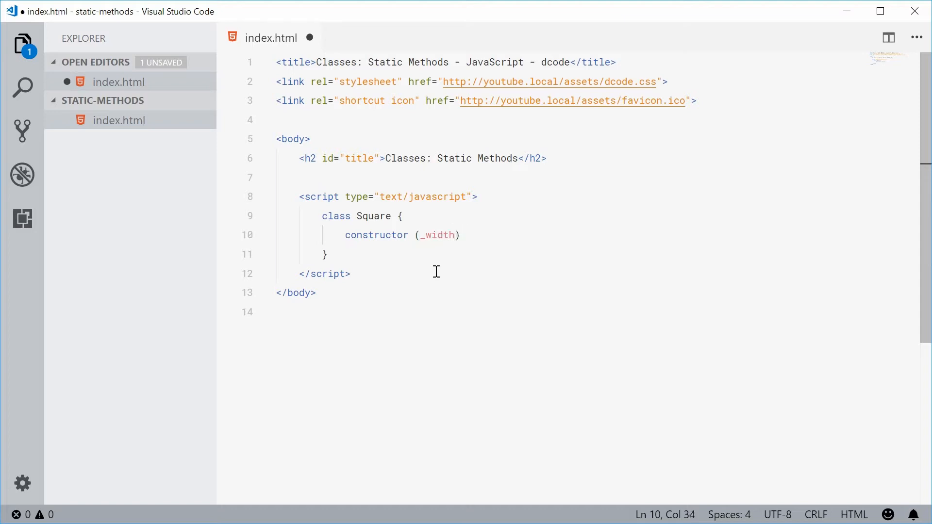
pyautogui.write('{')
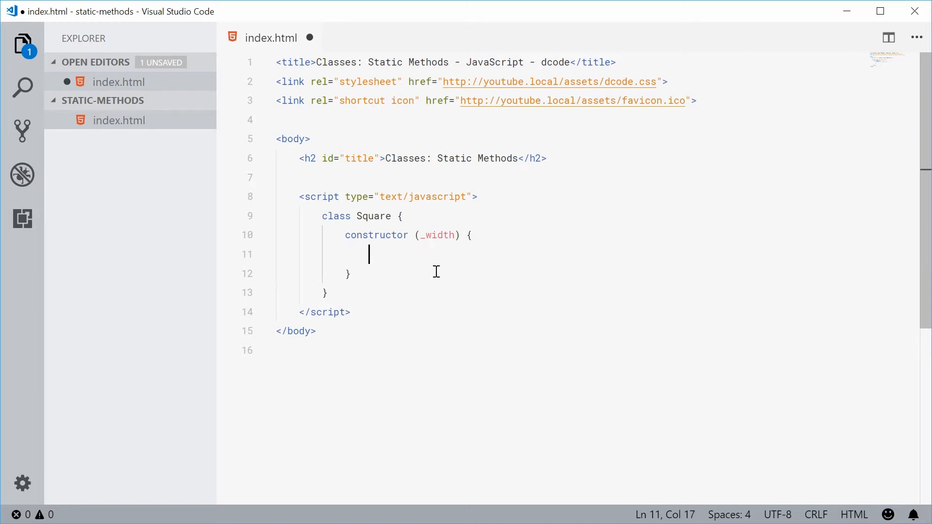
pyautogui.write('this.width')
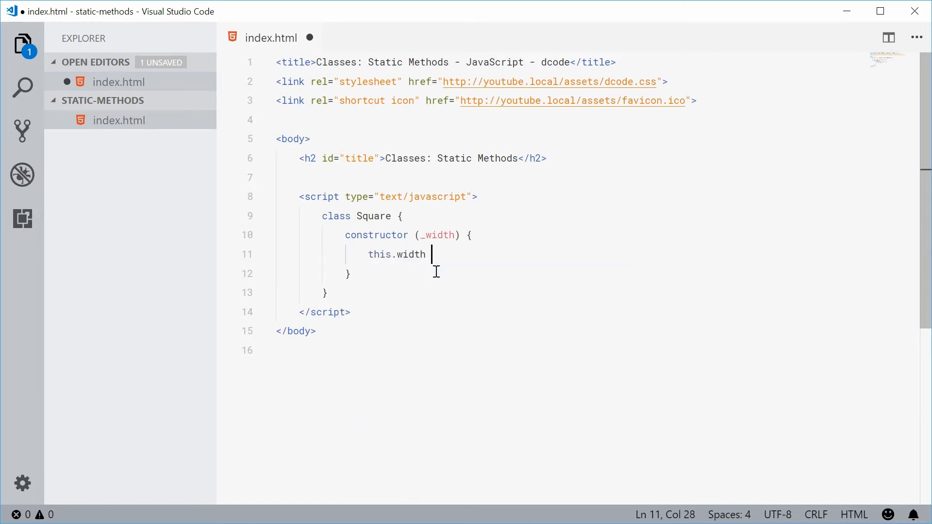
pyautogui.write('= _width;')
pyautogui.write('this.height = _wid')
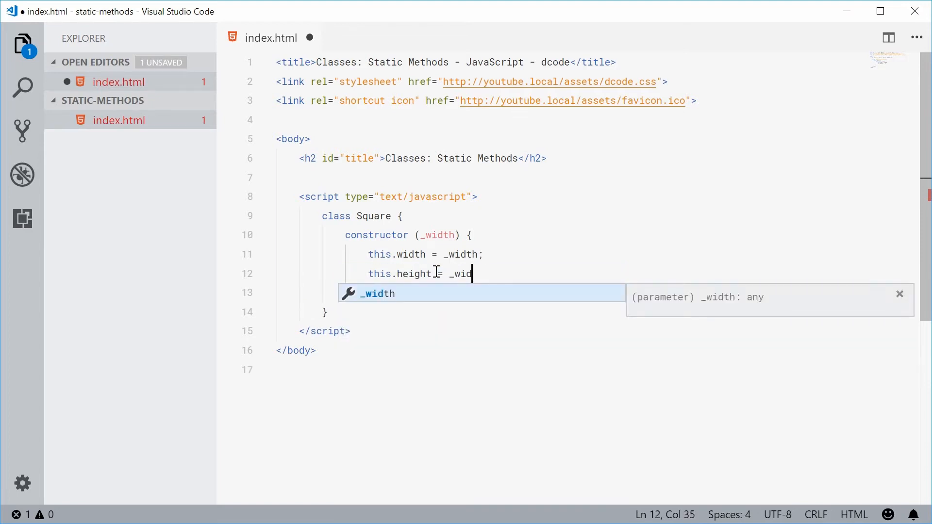
pyautogui.write('th;')
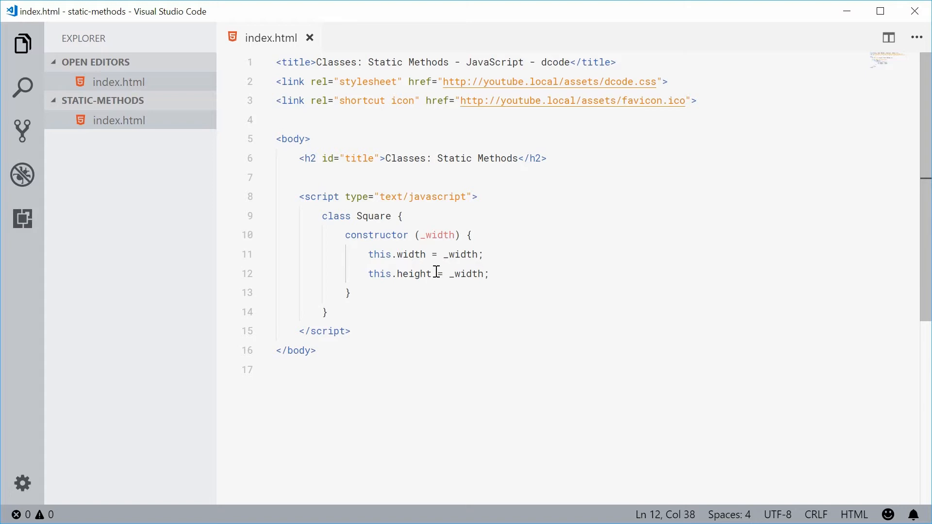
# Step: Declare square1 as new Square(8), save, and start logging square1 to the console
pyautogui.press('Enter')
pyautogui.write('let square1 =')
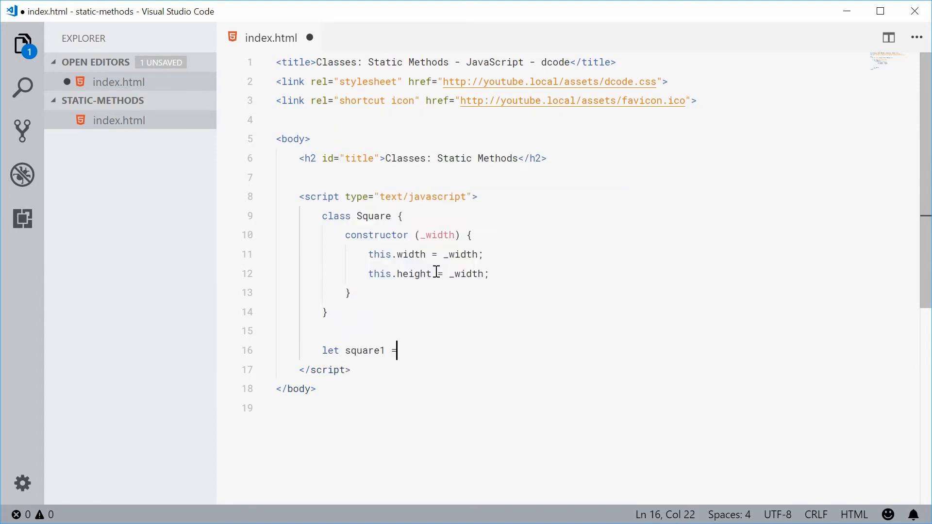
pyautogui.write('new Square()')
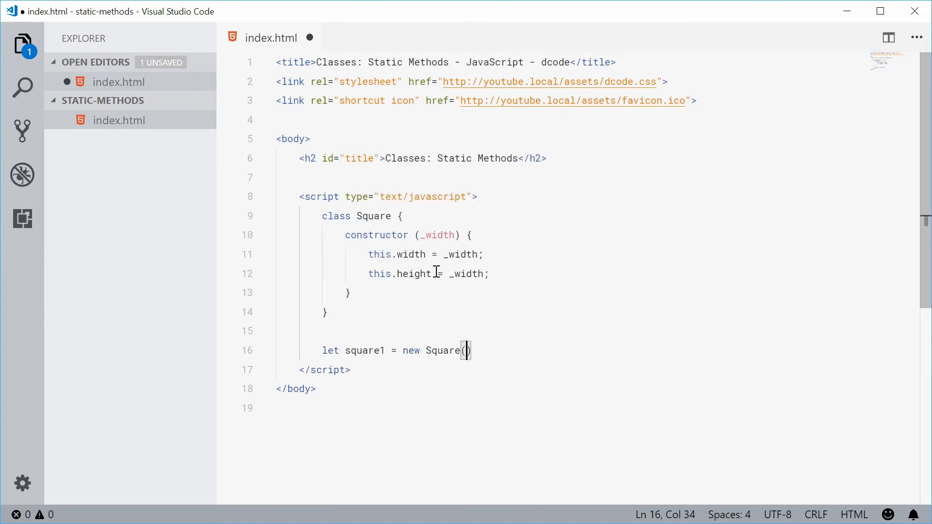
pyautogui.write('8;')
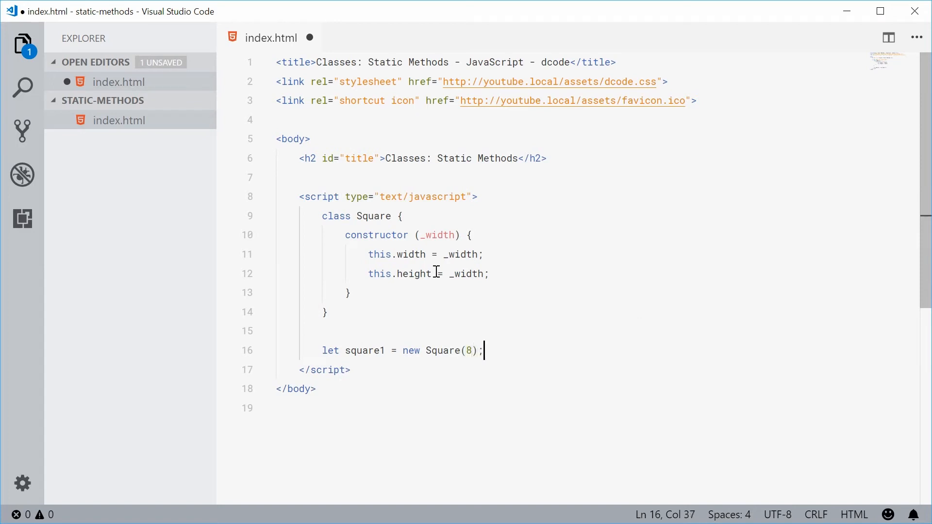
pyautogui.press('ctrl+s')
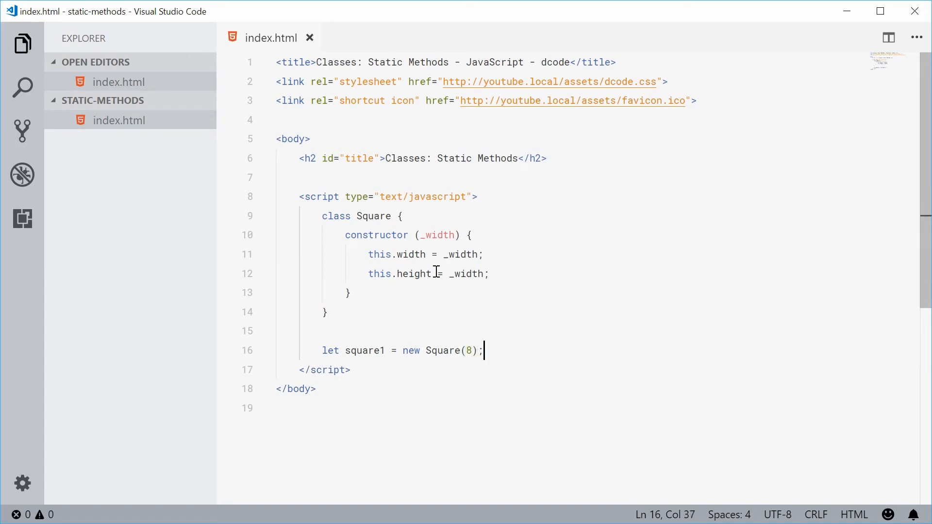
pyautogui.moveTo(410, 254)
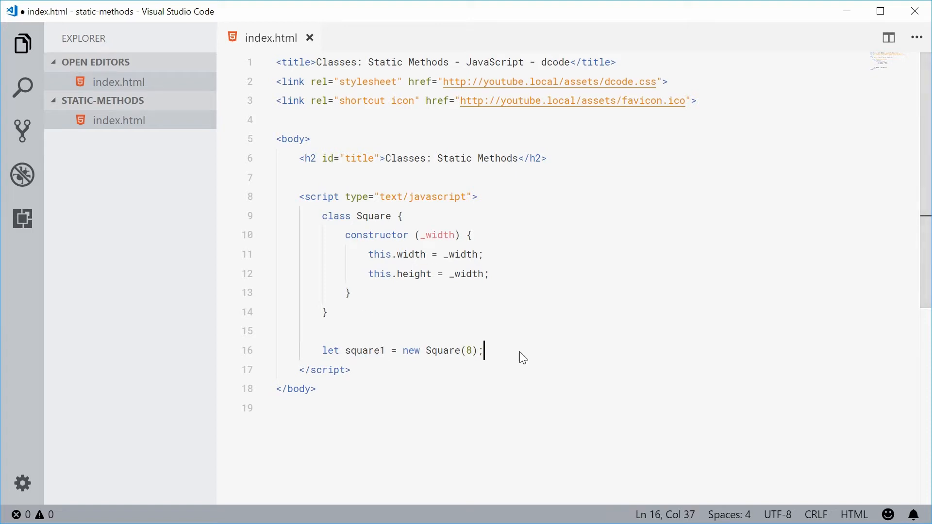
pyautogui.write('console.log(square1);')
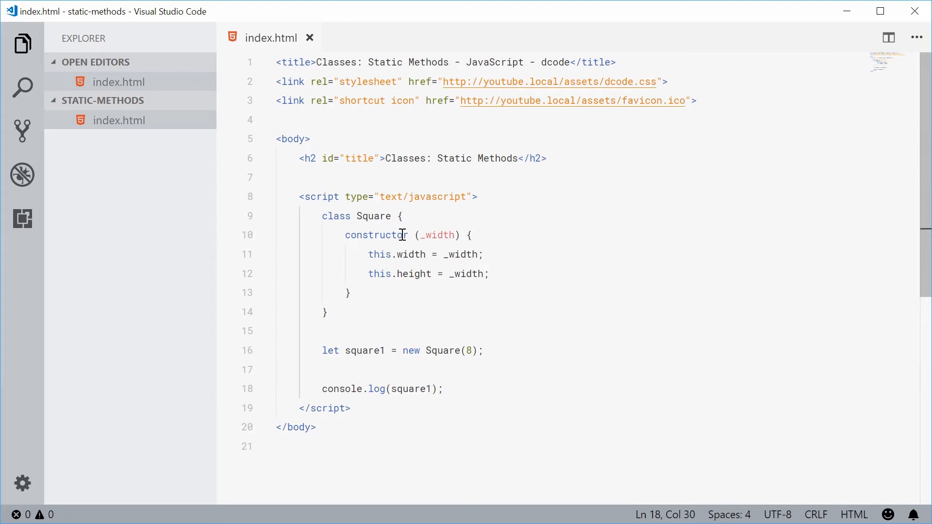
pyautogui.doubleClick(373, 215)
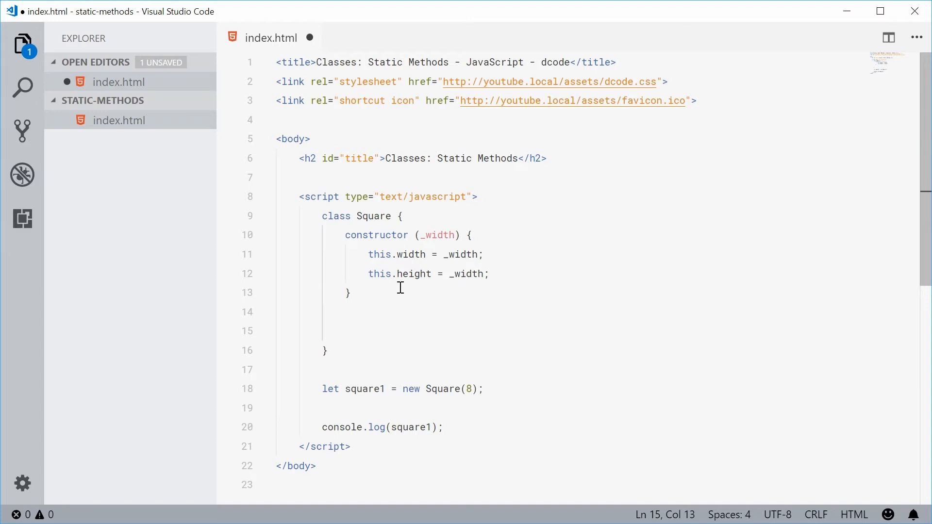
# Step: Add a static equals(a, b) method to the Square class
pyautogui.write('static')
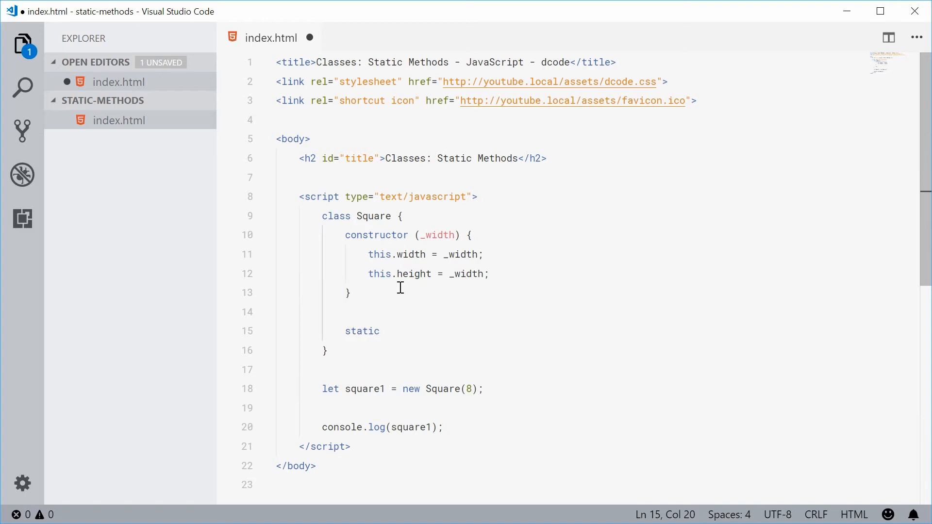
pyautogui.write('e')
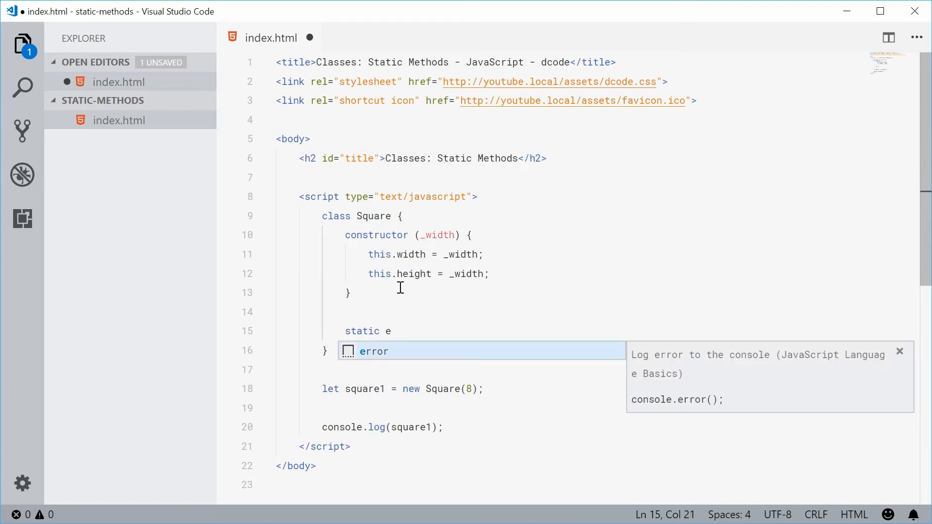
pyautogui.write('quals')
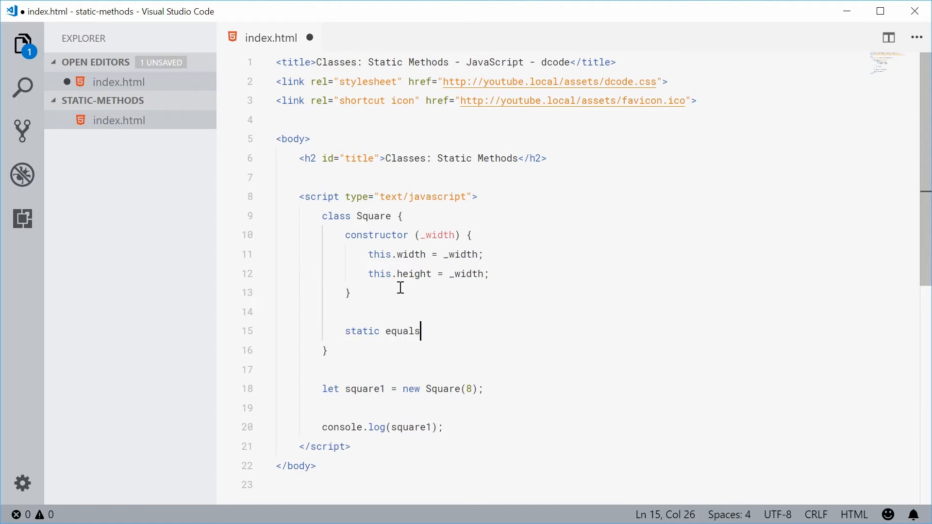
pyautogui.write('(')
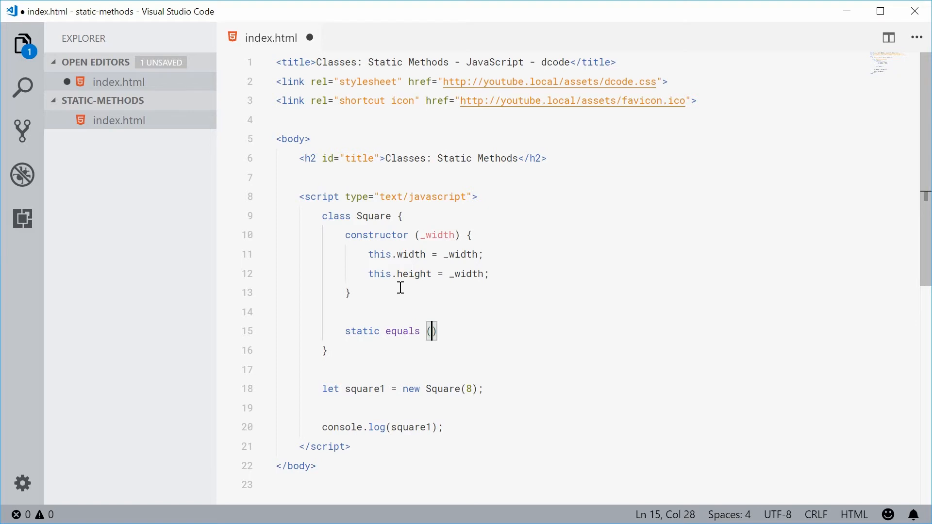
pyautogui.write('s')
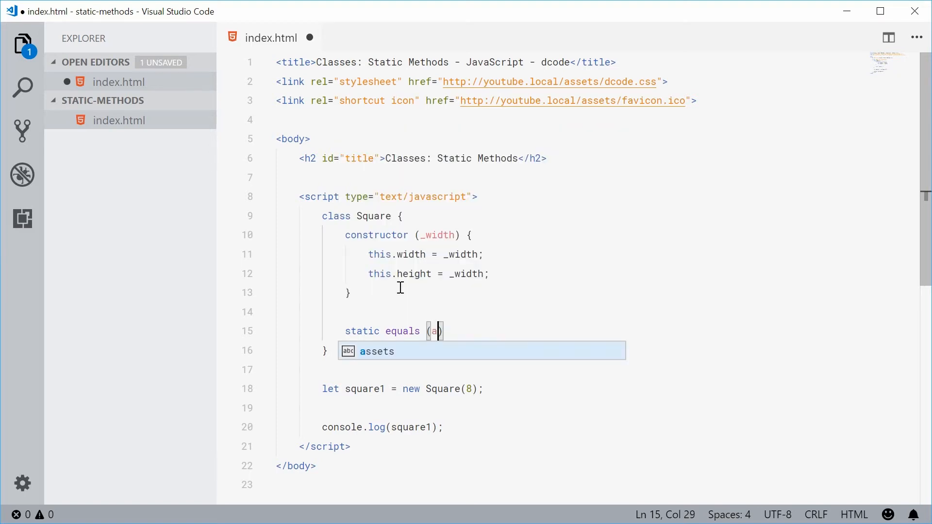
pyautogui.write(', b) {')
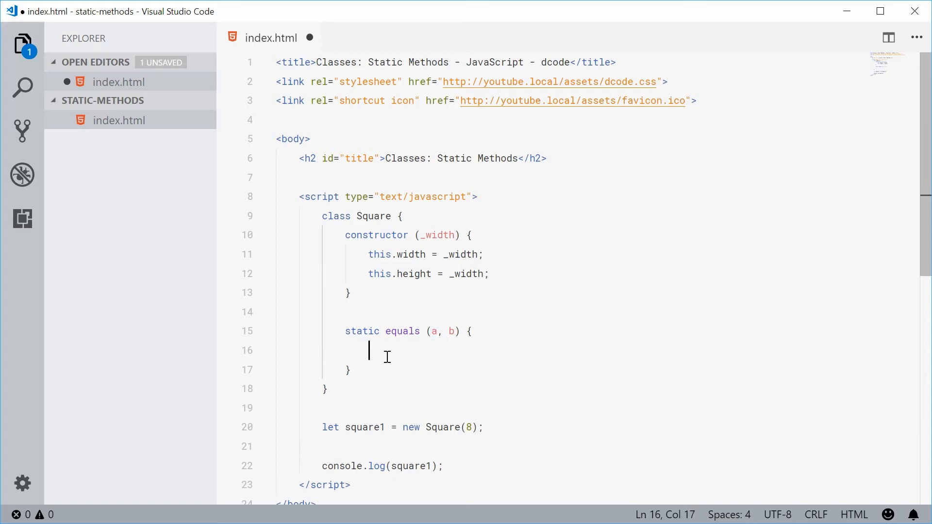
pyautogui.doubleClick(403, 331)
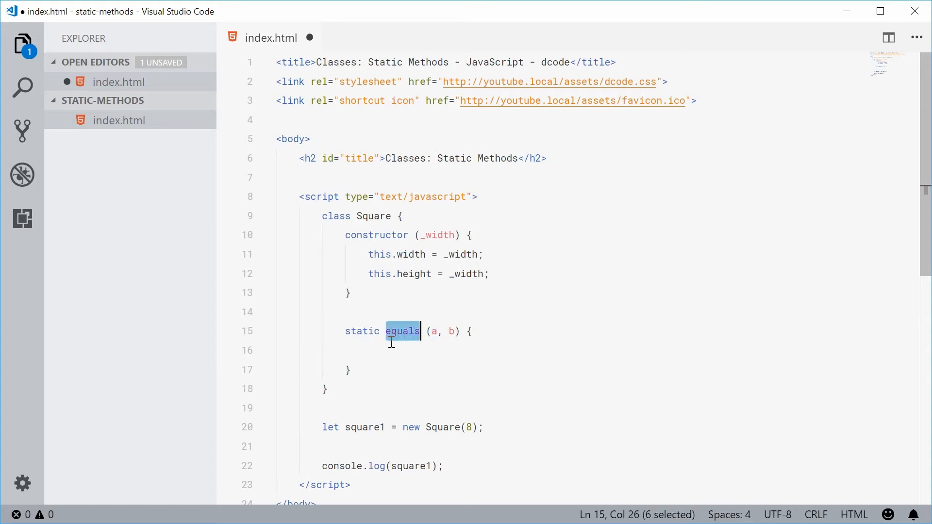
pyautogui.click(392, 350)
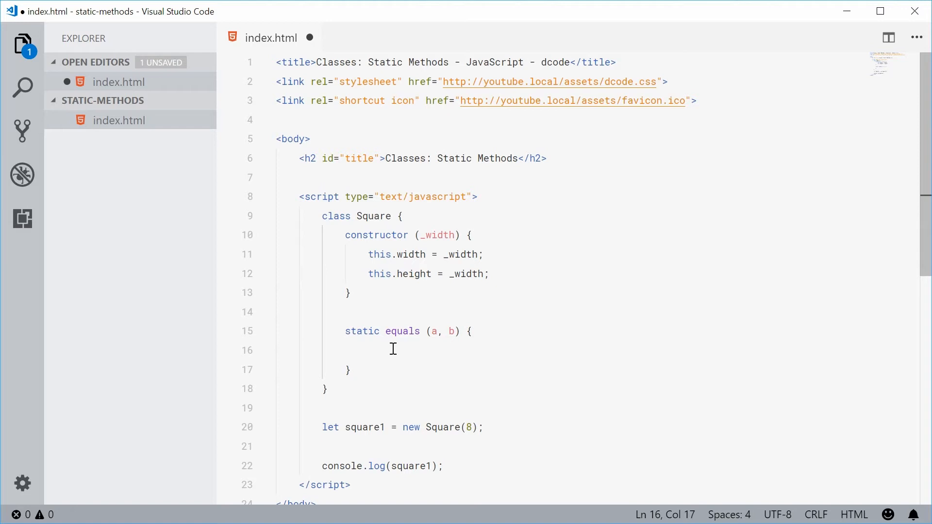
# Step: Make equals return a.width * a.height === b.width * b.height
pyautogui.write('return')
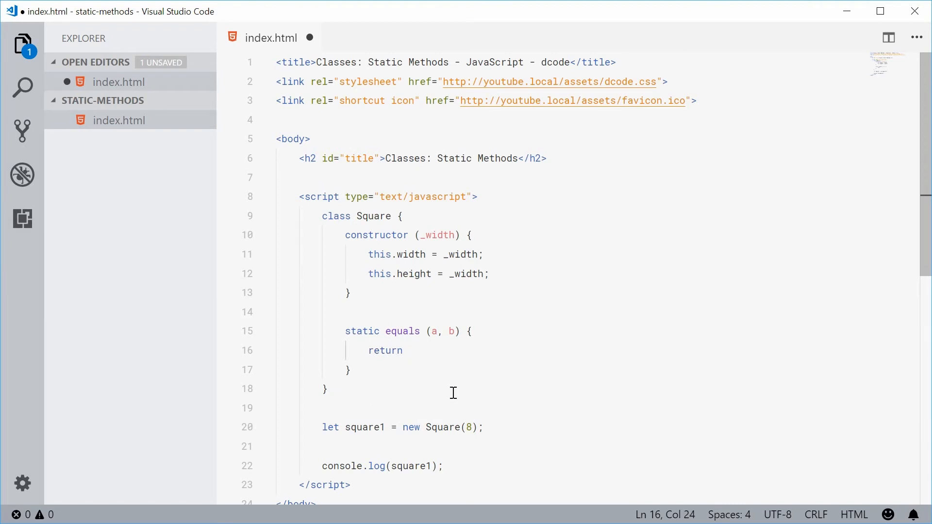
pyautogui.write('(')
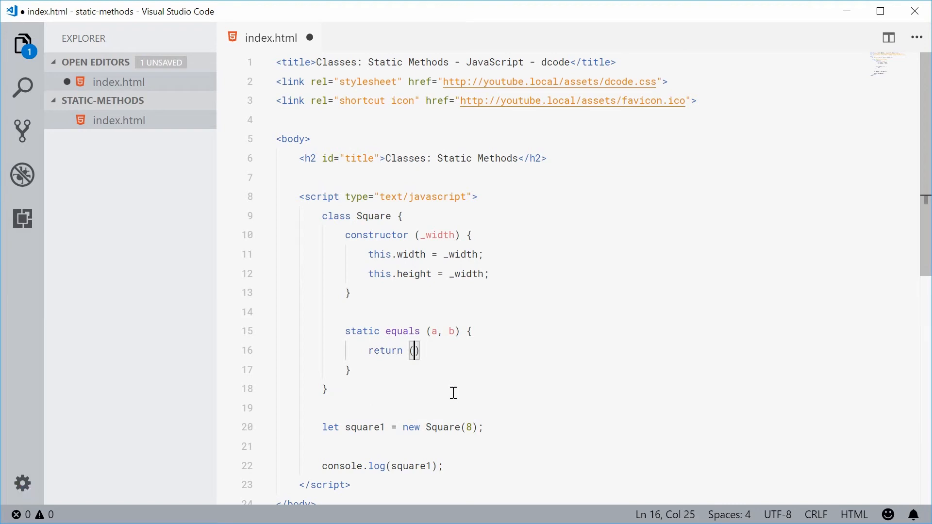
pyautogui.write('a')
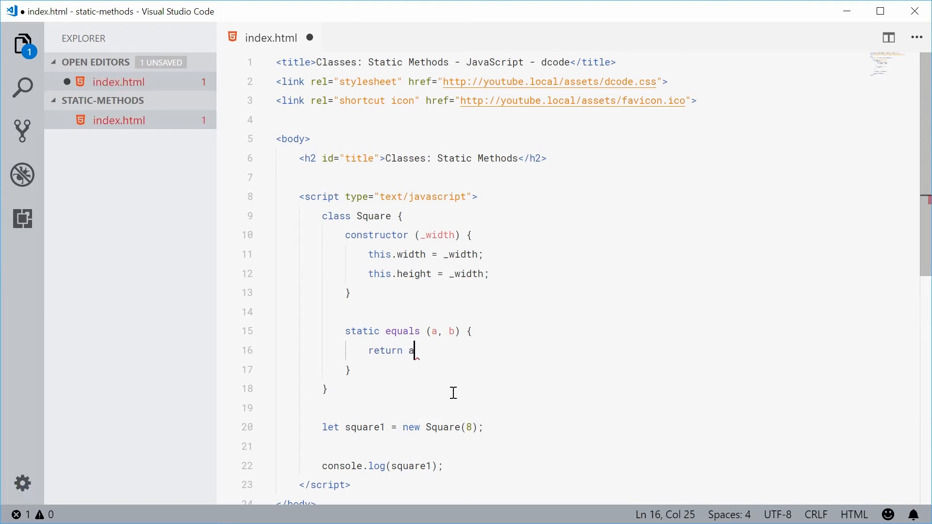
pyautogui.write('.width')
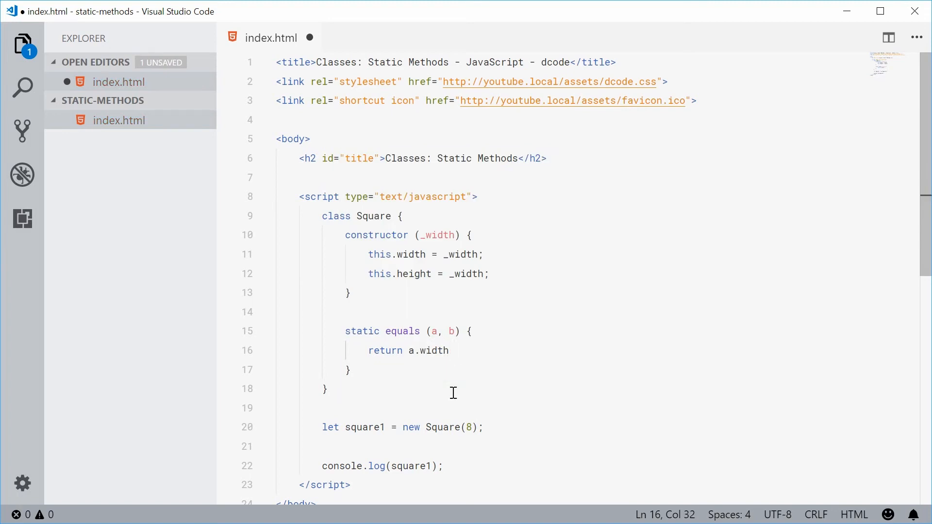
pyautogui.write('* a.height =')
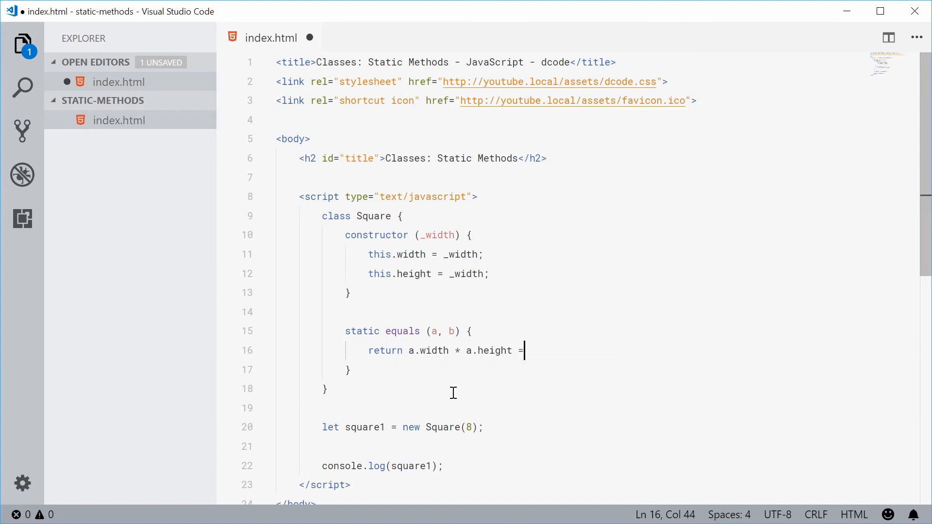
pyautogui.write('== b.width')
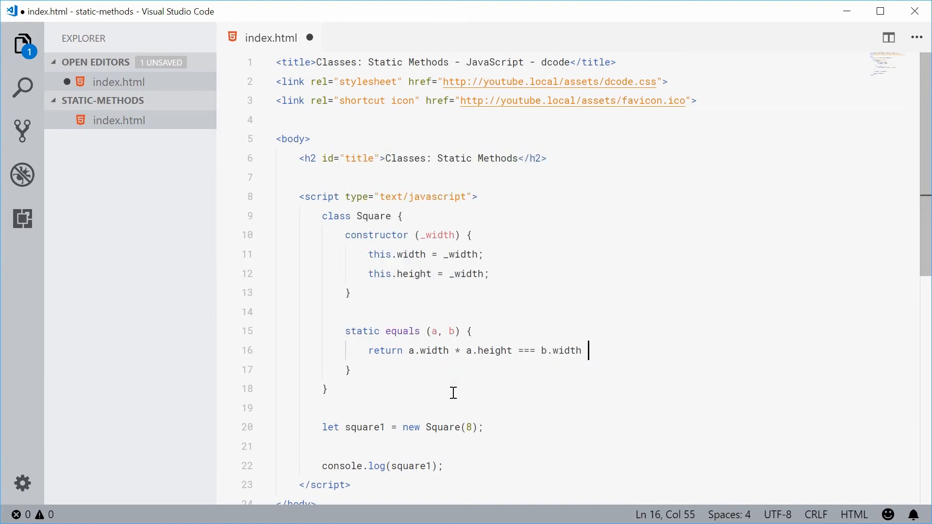
pyautogui.write('* b.height ?')
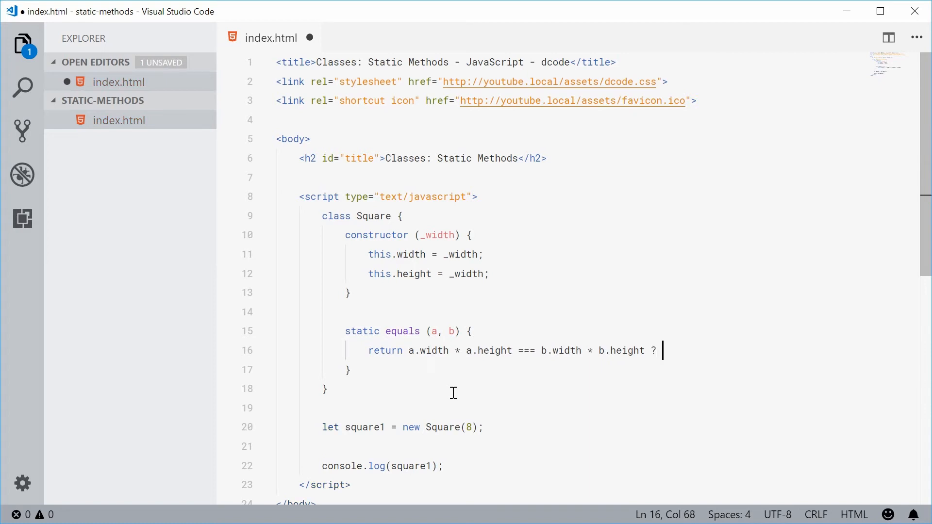
pyautogui.write('true')
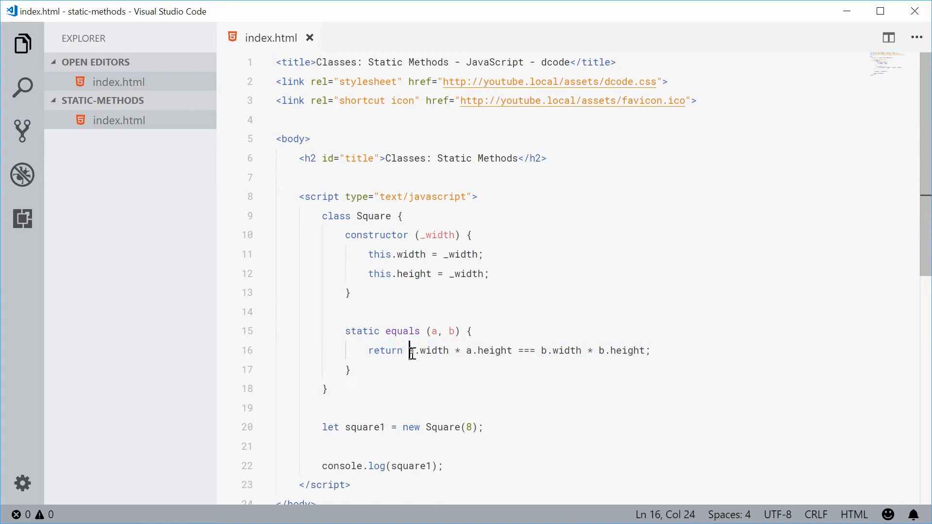
pyautogui.moveTo(410, 351); pyautogui.dragTo(511, 350)
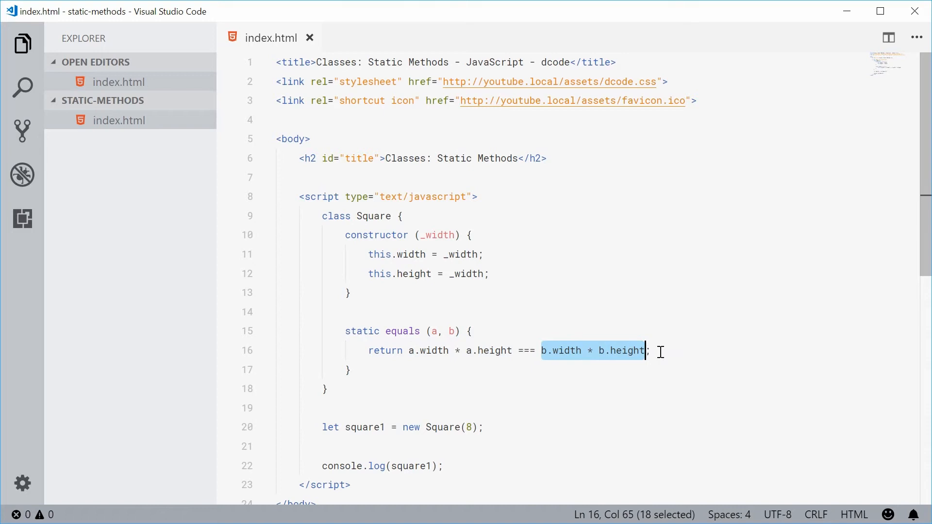
pyautogui.click(495, 378)
pyautogui.write('let square2 = new Square();')
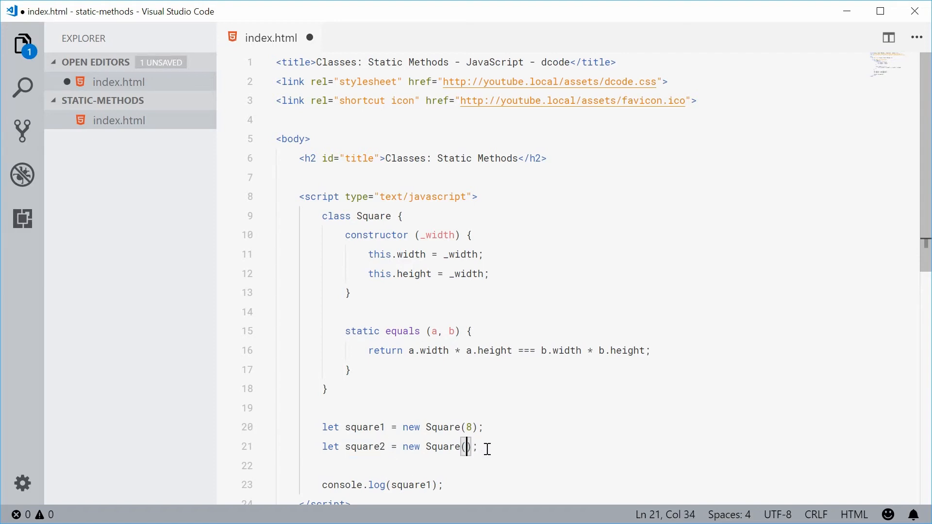
# Step: Set square2 to new Square(9) and log Square.equals(square1, square2) instead of square1
pyautogui.write('9')
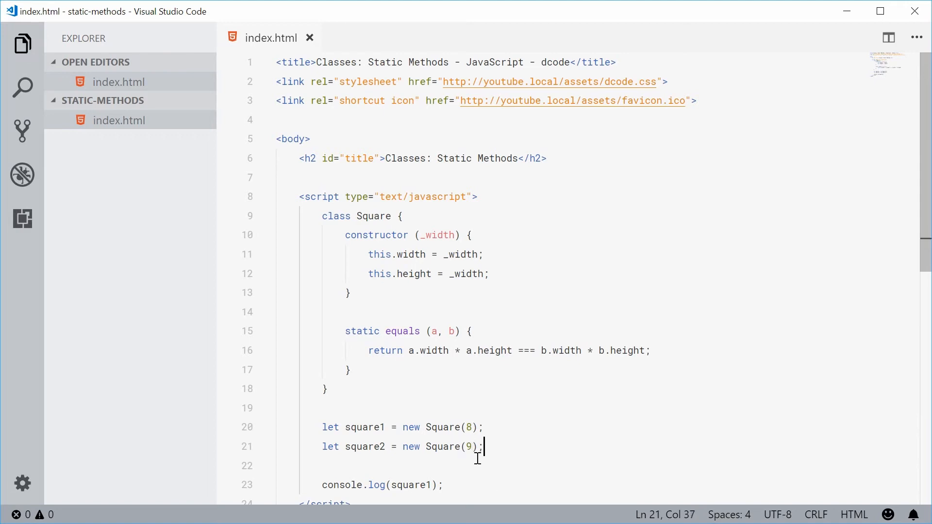
pyautogui.doubleClick(410, 476)
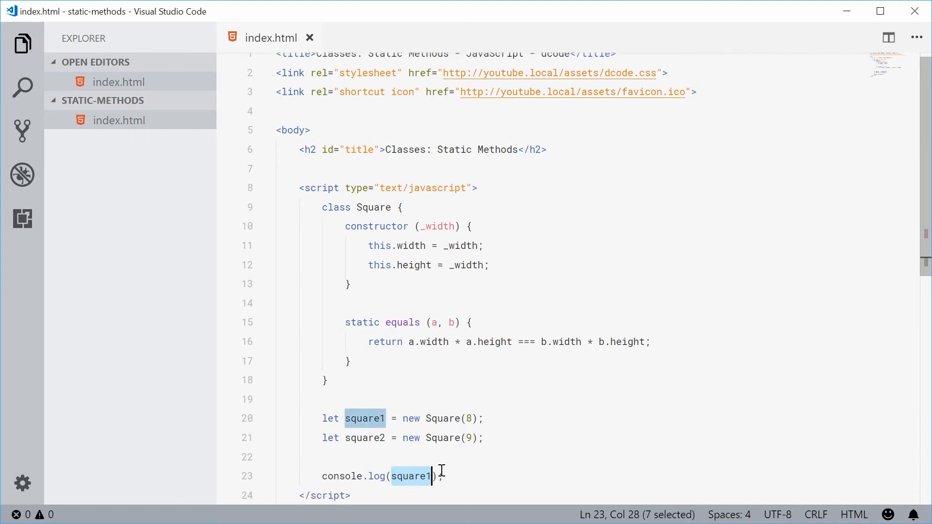
pyautogui.moveTo(421, 476)
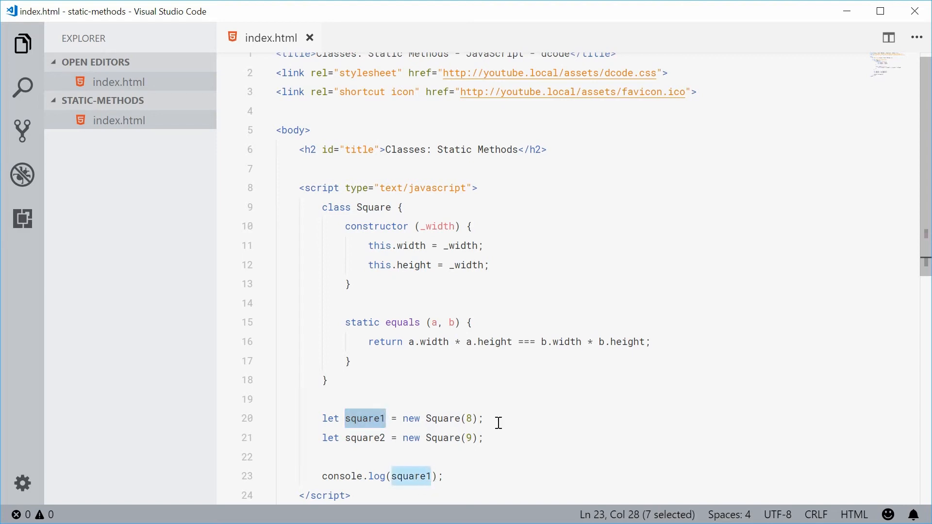
pyautogui.write('Square')
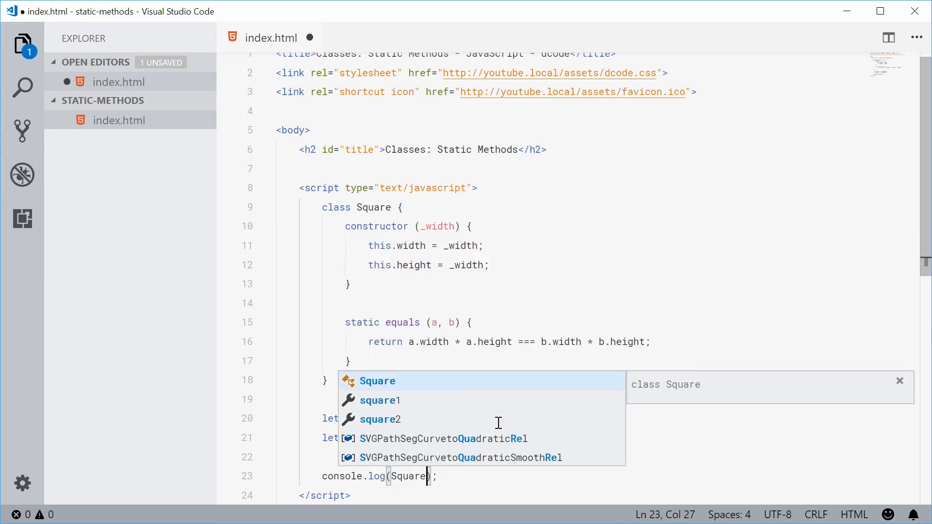
pyautogui.write('.equ')
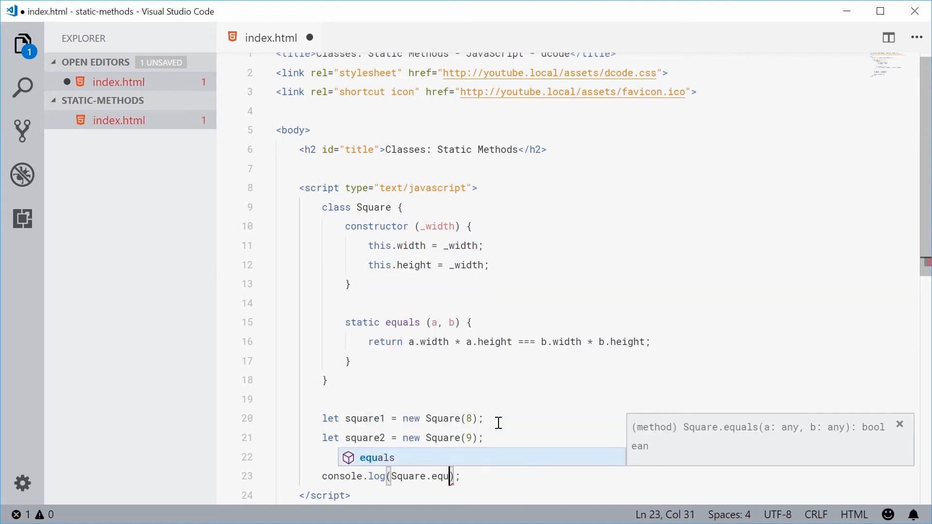
pyautogui.press('Tab')
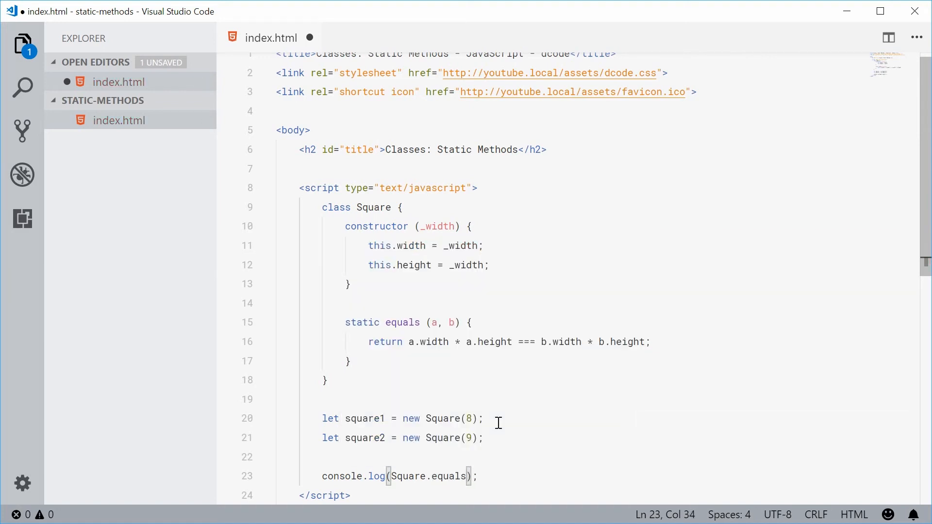
pyautogui.write('squa')
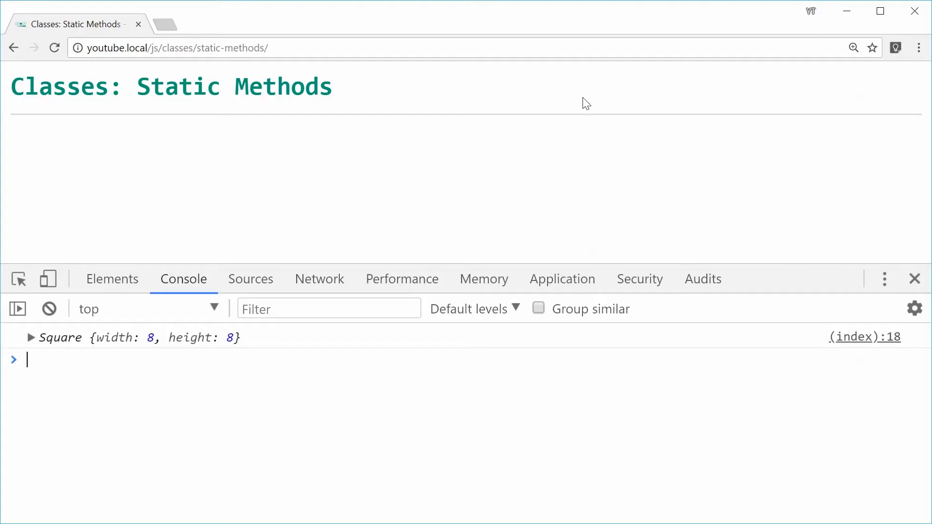
pyautogui.doubleClick(45, 336)
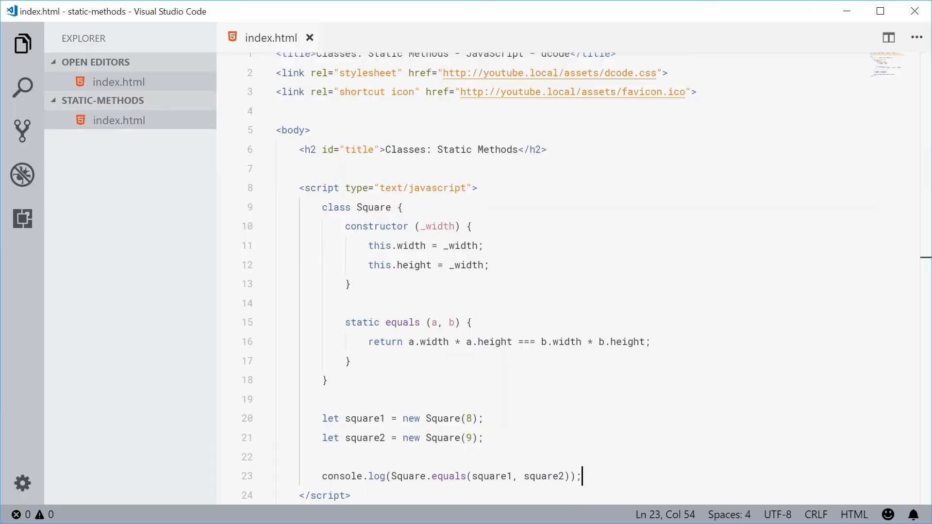
# Step: Replace the 9 in square2's declaration with 8
pyautogui.moveTo(409, 342); pyautogui.dragTo(484, 341)
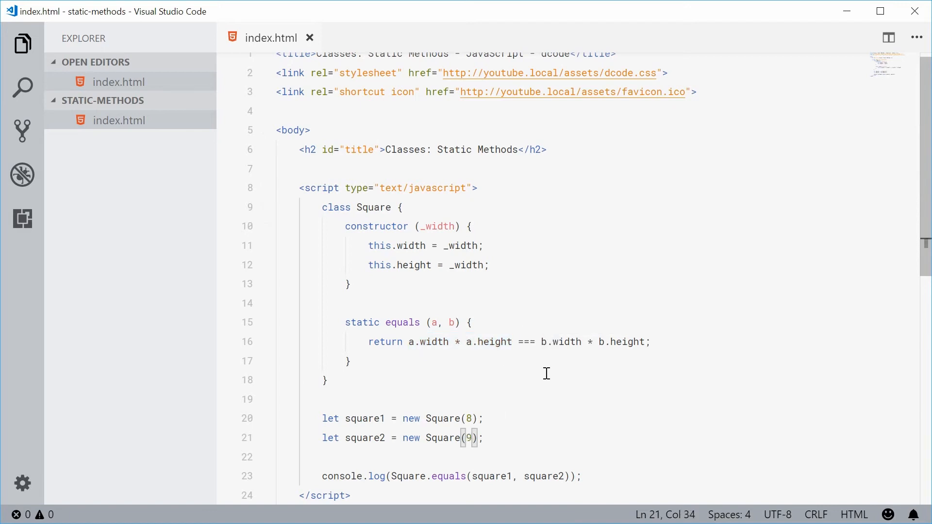
pyautogui.write('8')
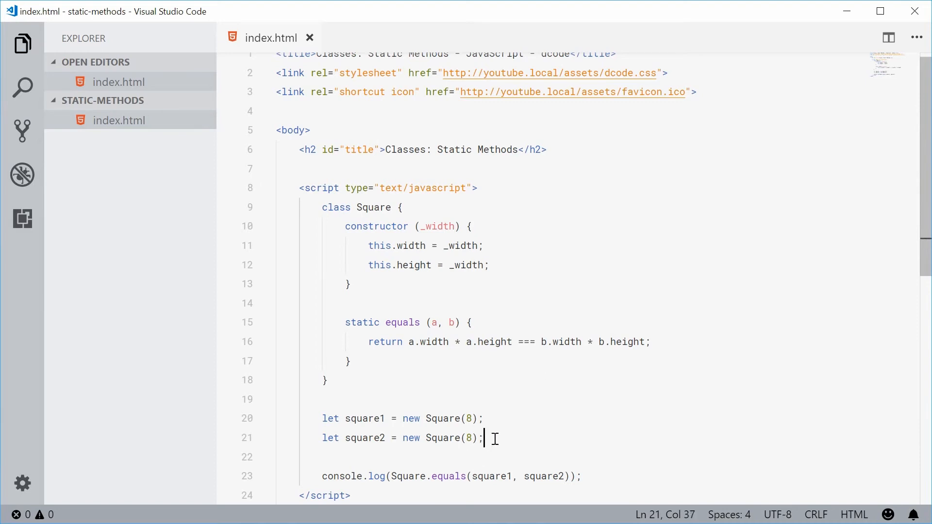
pyautogui.moveTo(488, 437)
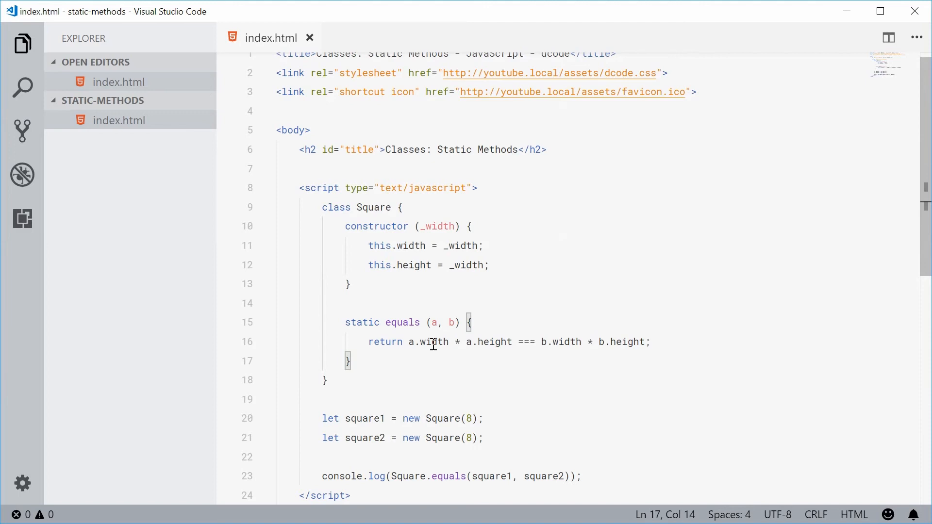
# Step: Select the equals method and discard a briefly typed this. line, leaving equals unchanged
pyautogui.moveTo(428, 322); pyautogui.dragTo(457, 322)
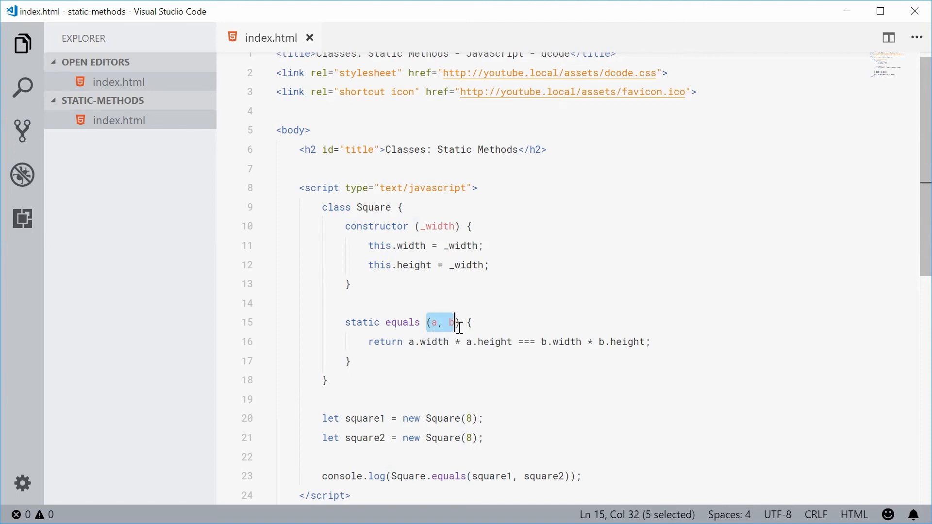
pyautogui.moveTo(452, 322); pyautogui.dragTo(350, 322)
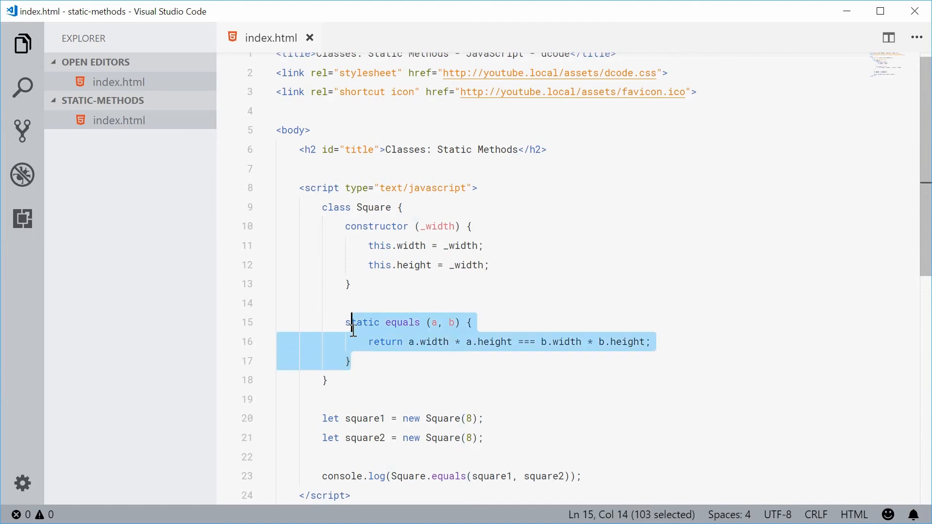
pyautogui.write('t')
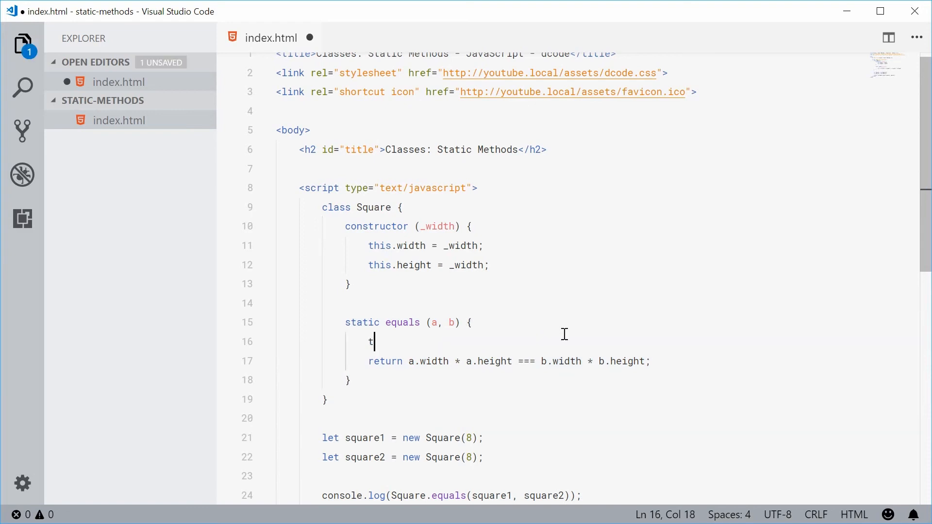
pyautogui.write('his.')
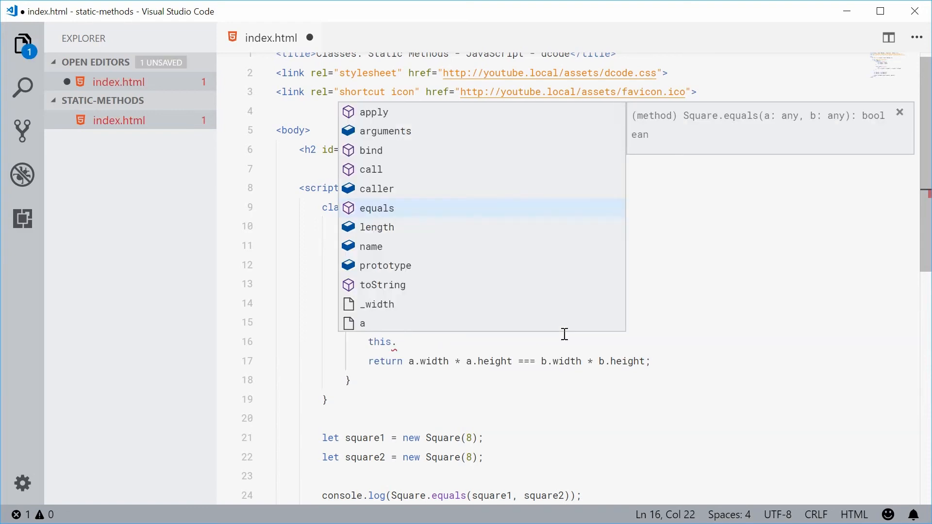
pyautogui.moveTo(419, 347)
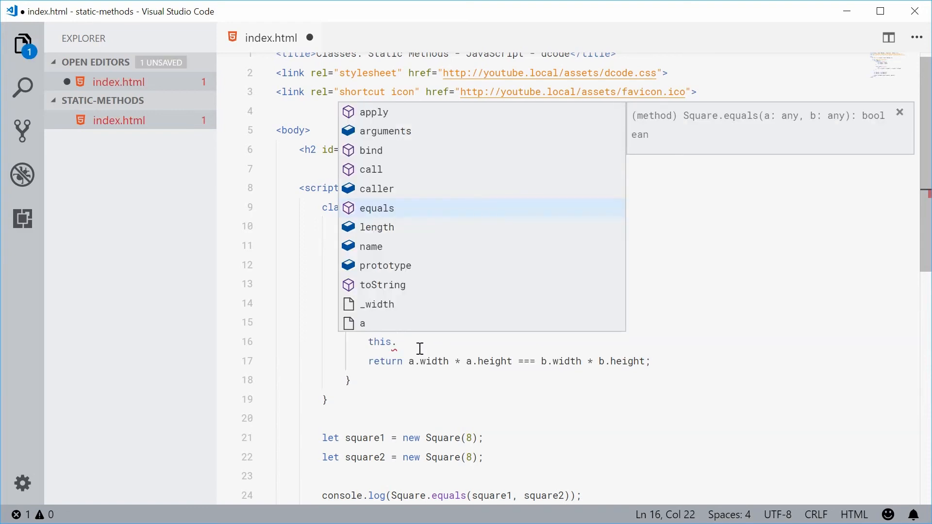
pyautogui.press('Escape')
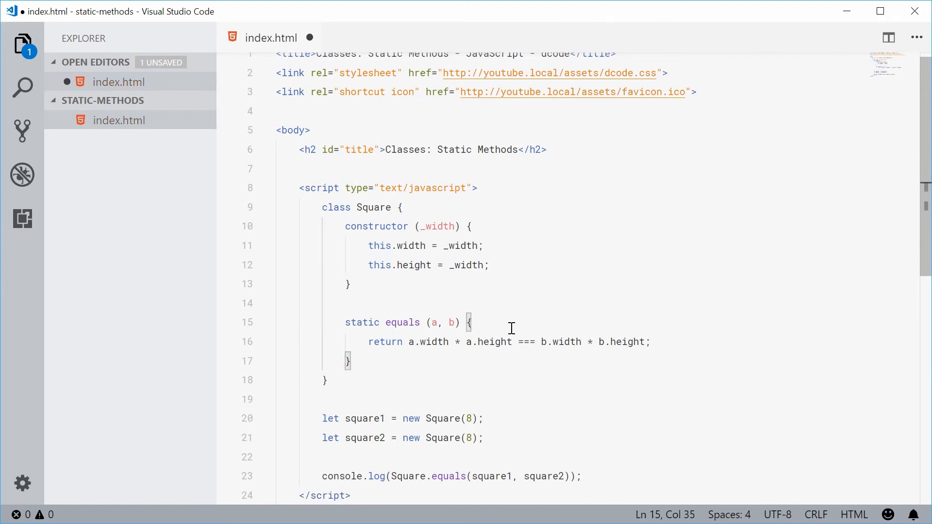
pyautogui.doubleClick(402, 323)
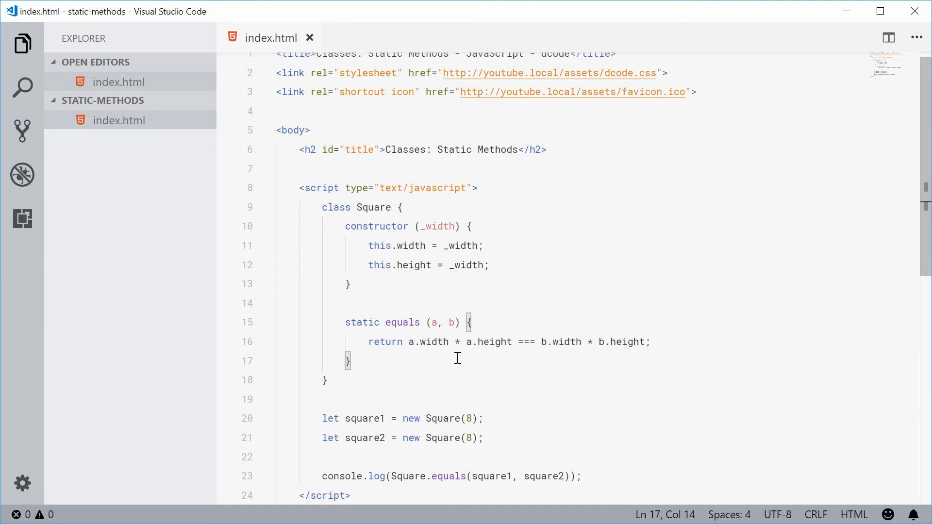
# Step: Add a static isValidDimensions(width, height) method after equals
pyautogui.press('Enter')
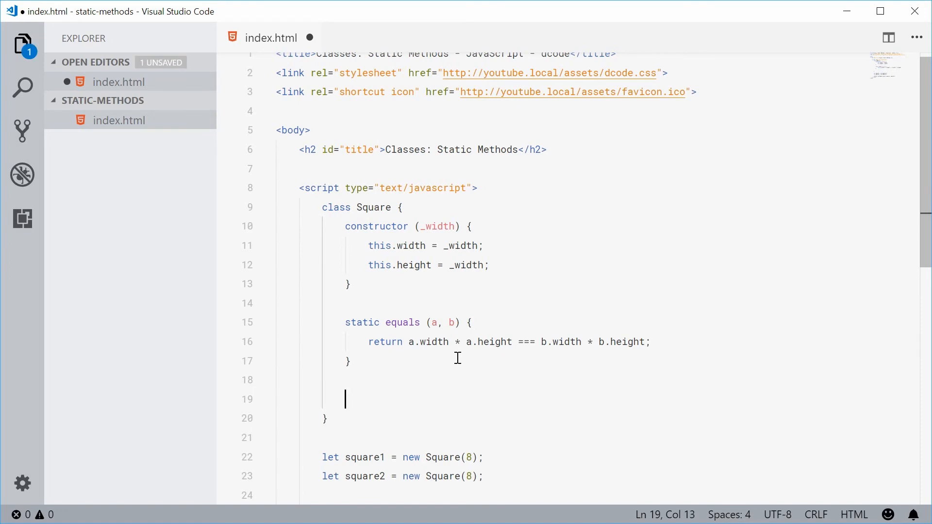
pyautogui.write('static')
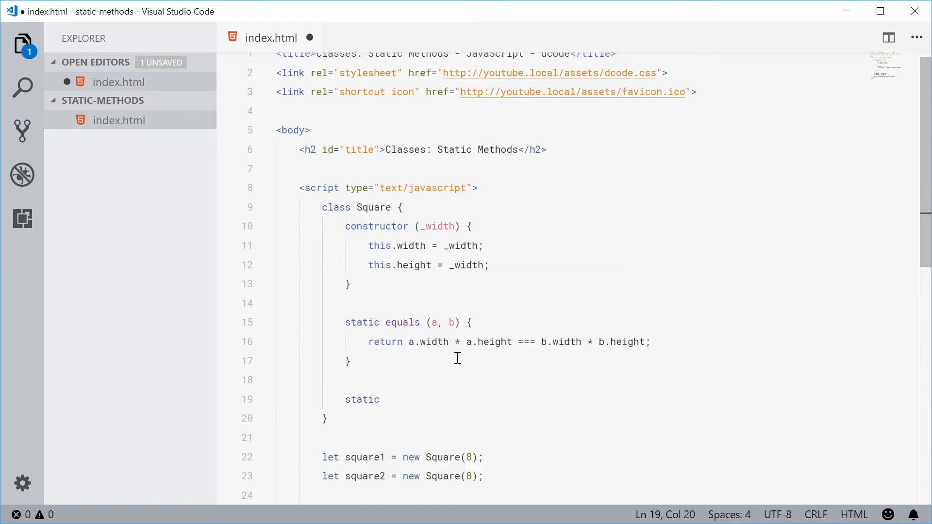
pyautogui.write('isValid')
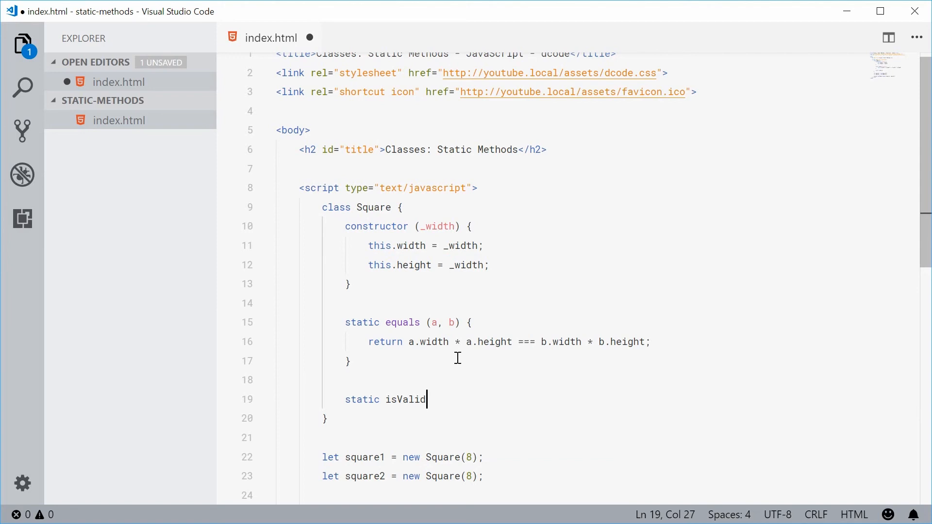
pyautogui.write('Di')
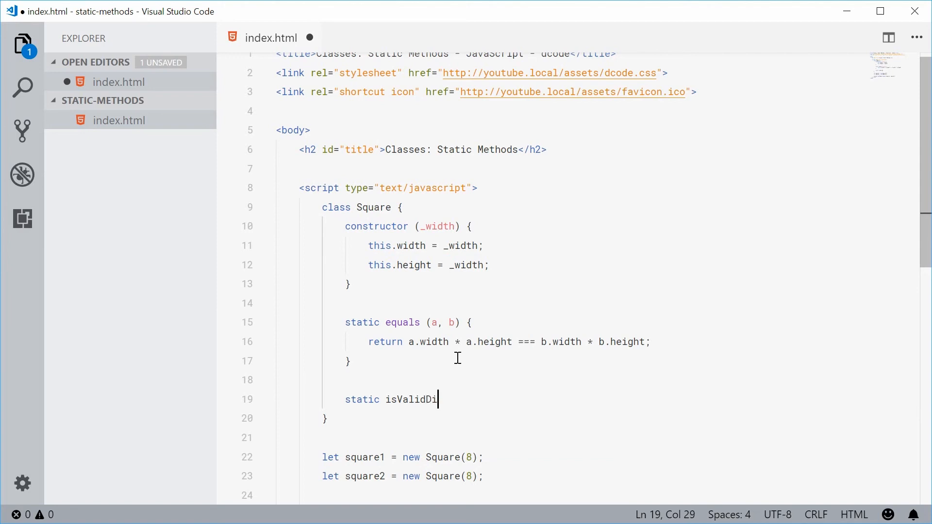
pyautogui.write('mensions')
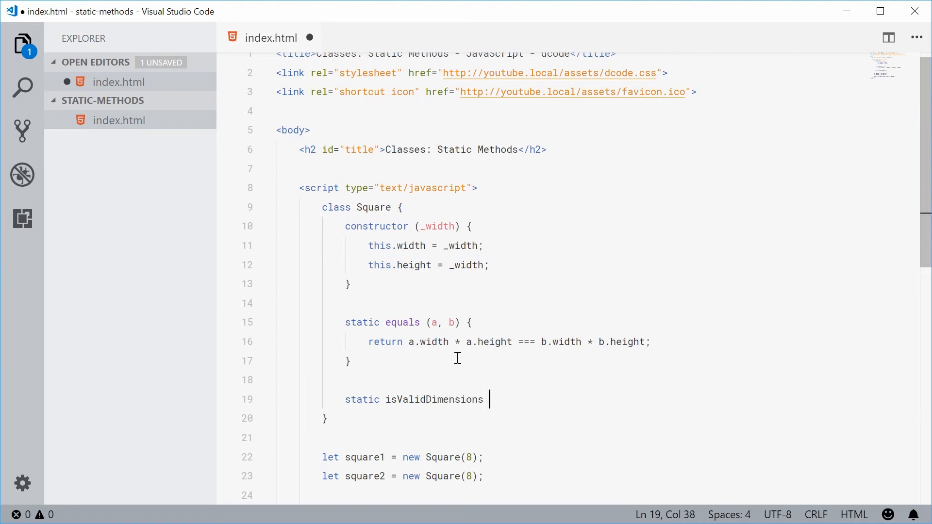
pyautogui.write('(width, height) {')
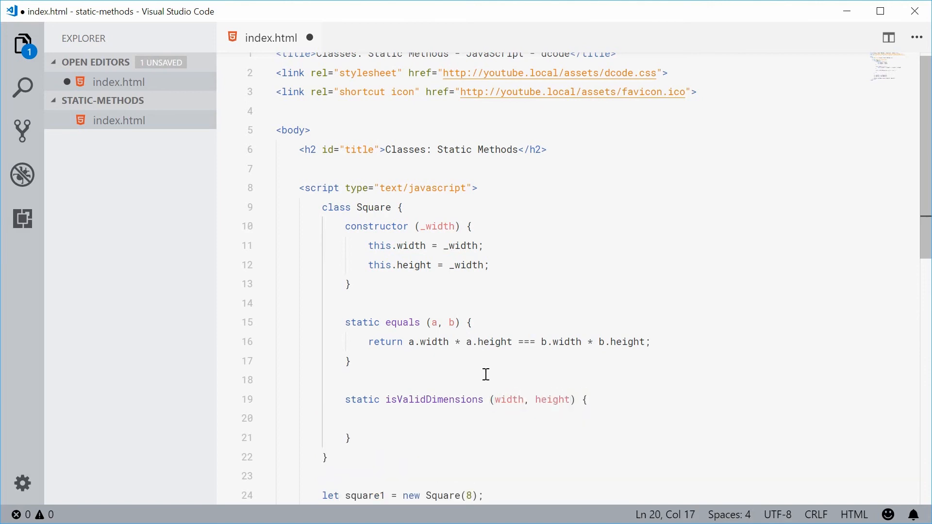
pyautogui.doubleClick(434, 399)
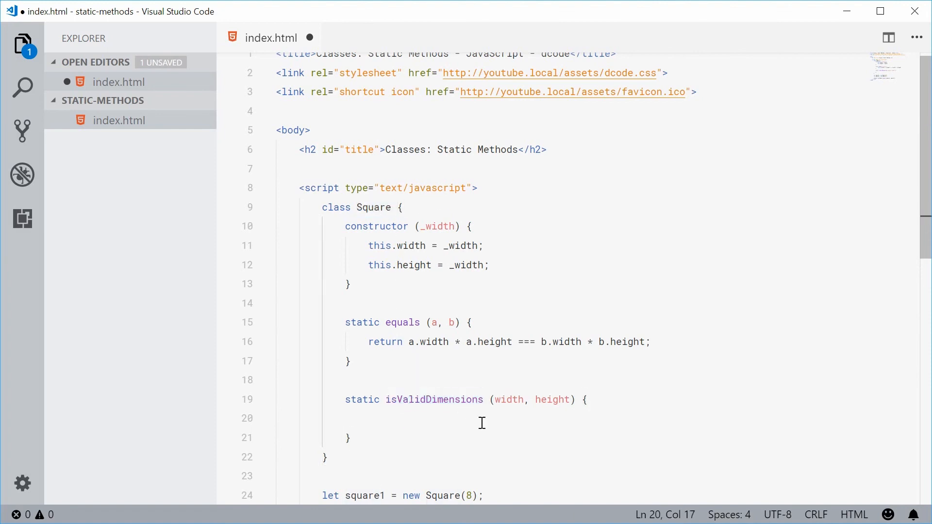
pyautogui.doubleClick(434, 399)
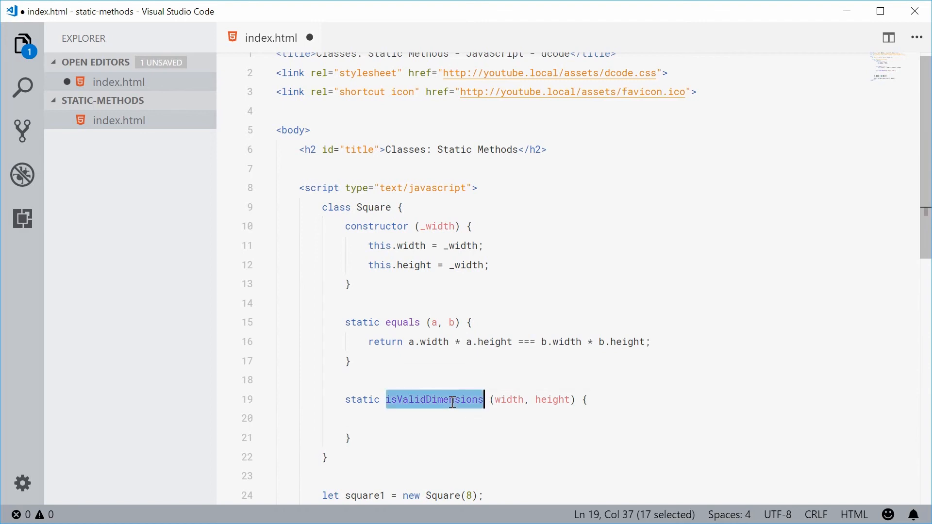
pyautogui.click(397, 418)
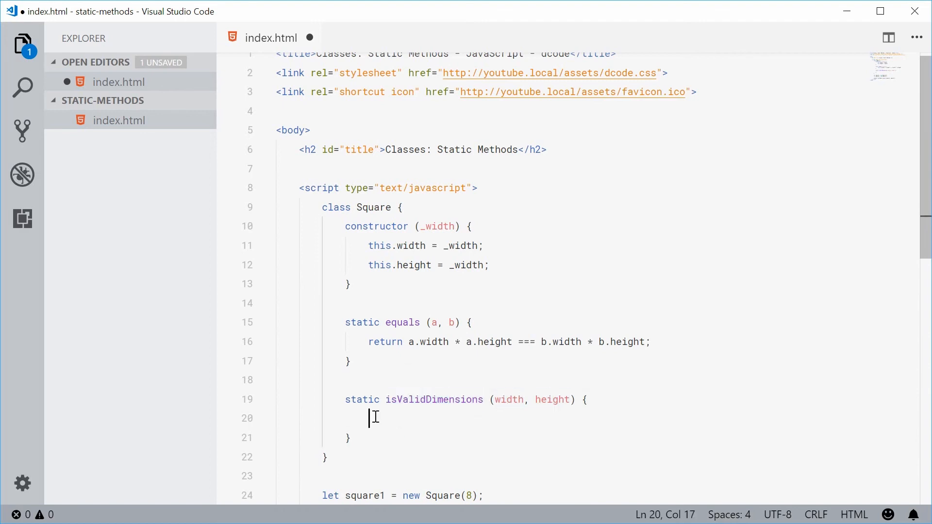
# Step: Make isValidDimensions return width === height
pyautogui.write('r')
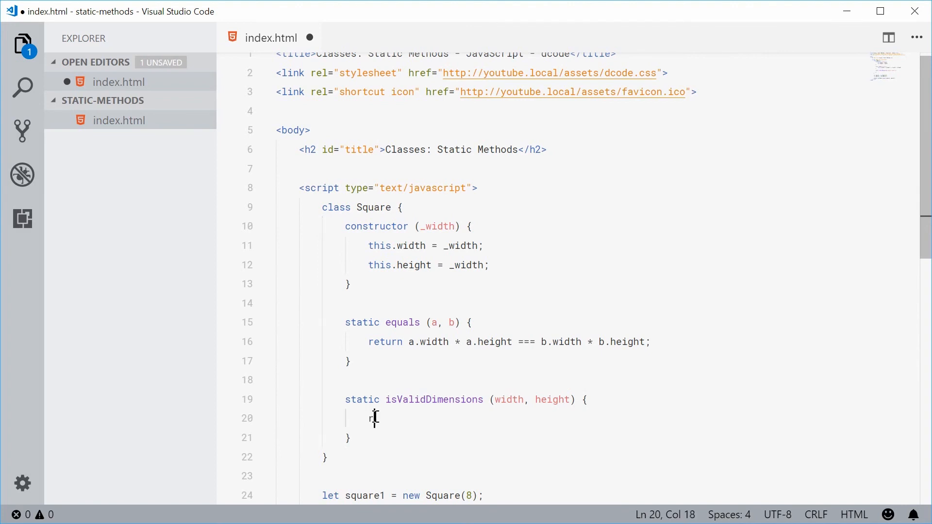
pyautogui.write('reu')
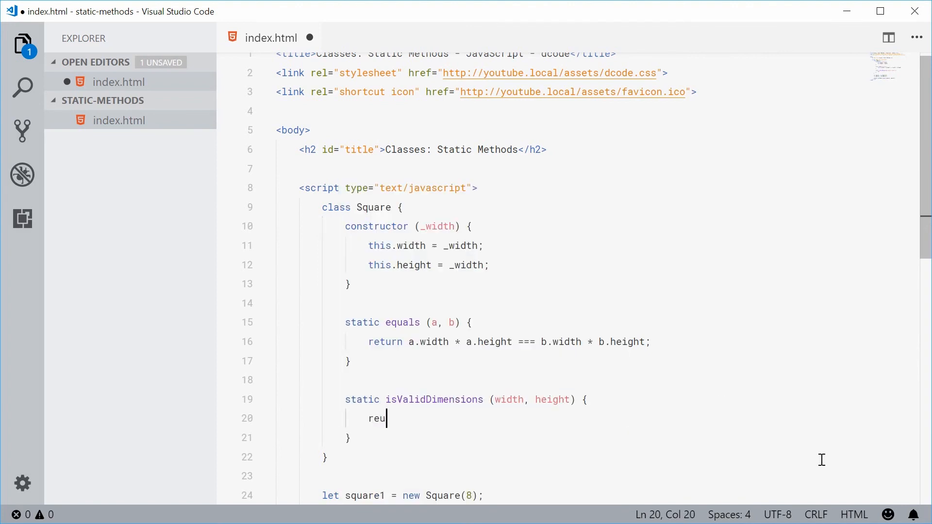
pyautogui.write('return')
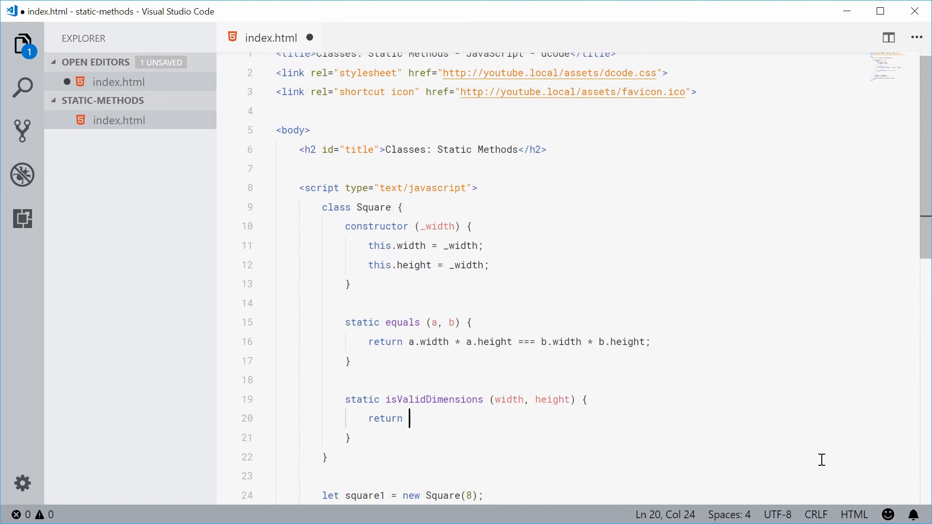
pyautogui.write('width === height')
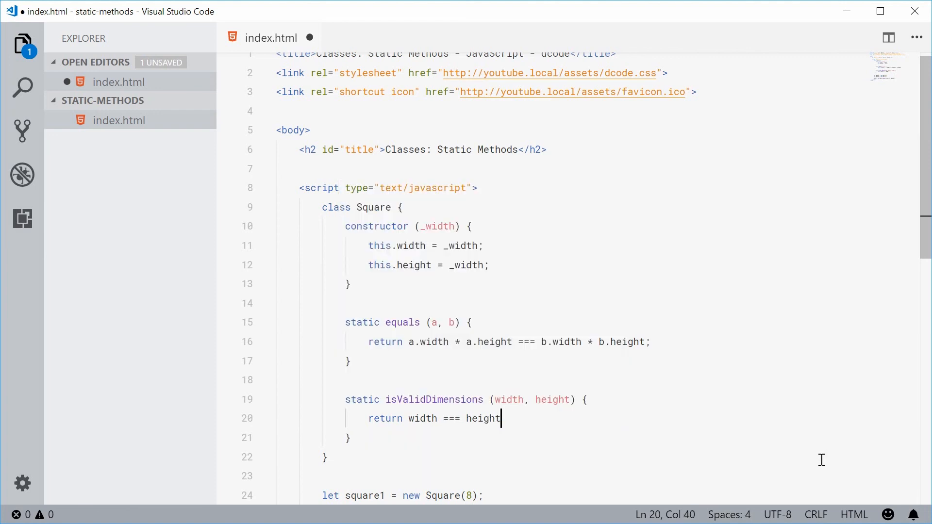
pyautogui.write(';')
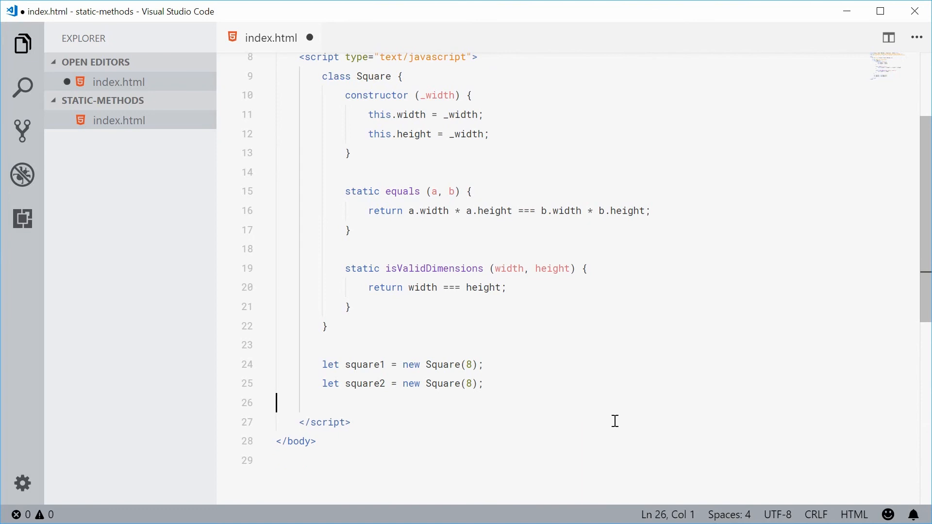
# Step: Start a console.log(Square.isValidDimensions(6 call at the end of the script
pyautogui.write('console')
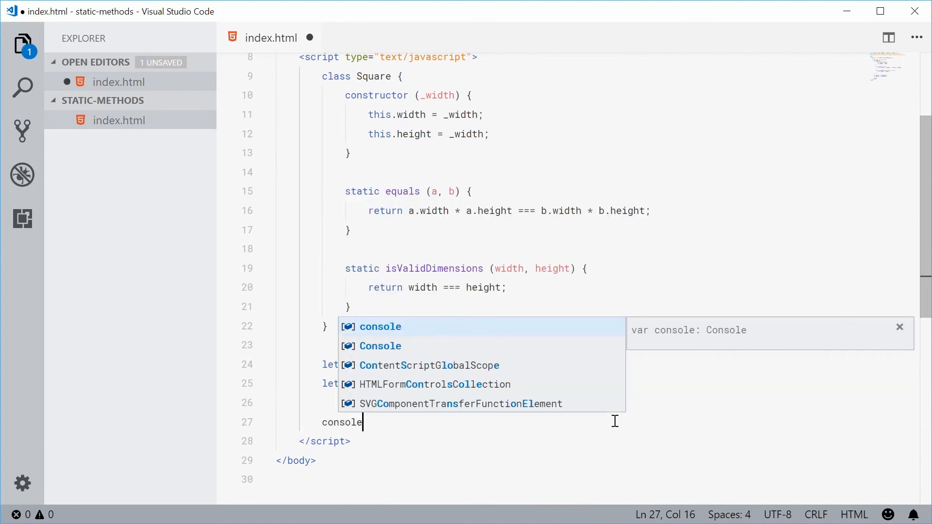
pyautogui.write('.log(')
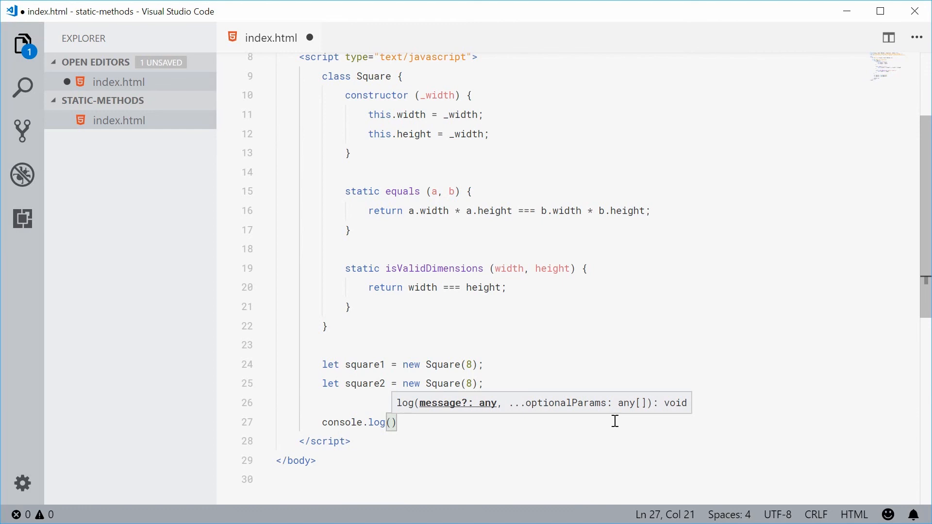
pyautogui.write('Square')
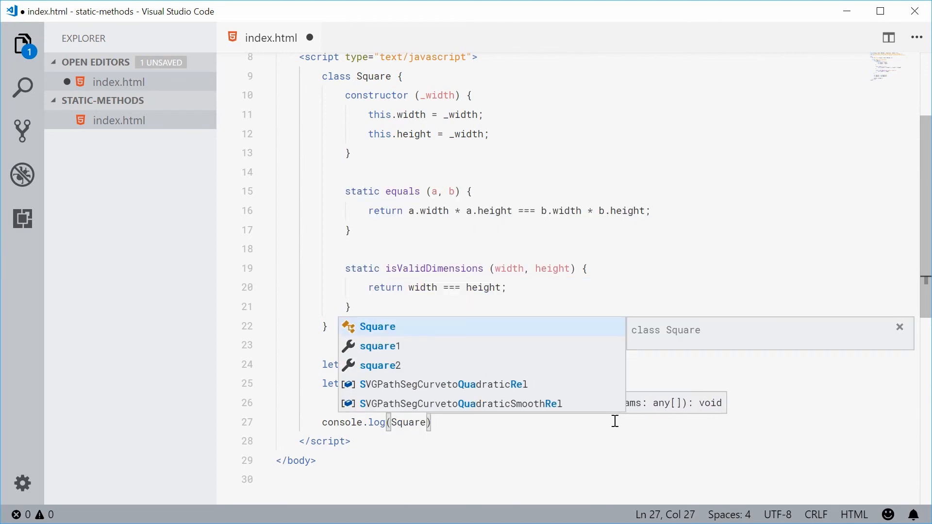
pyautogui.write('.isValidDimensions')
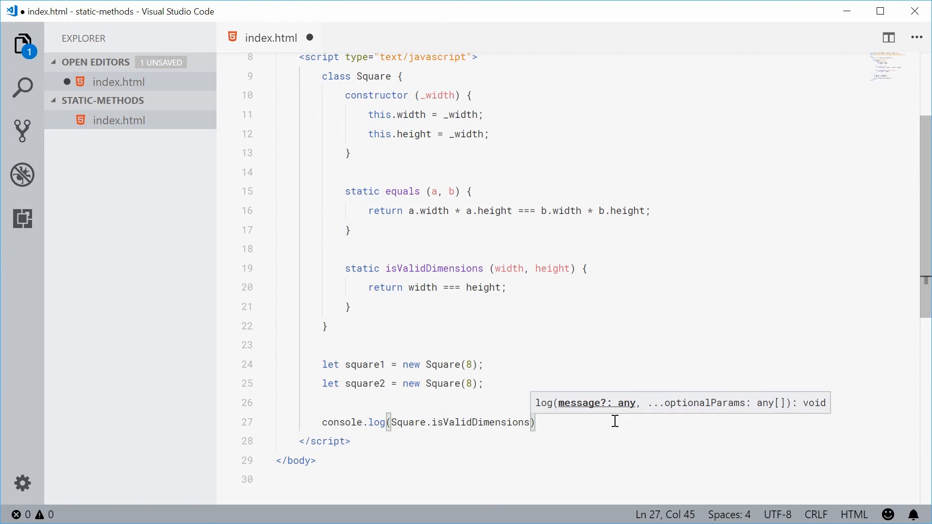
pyautogui.write('(6')
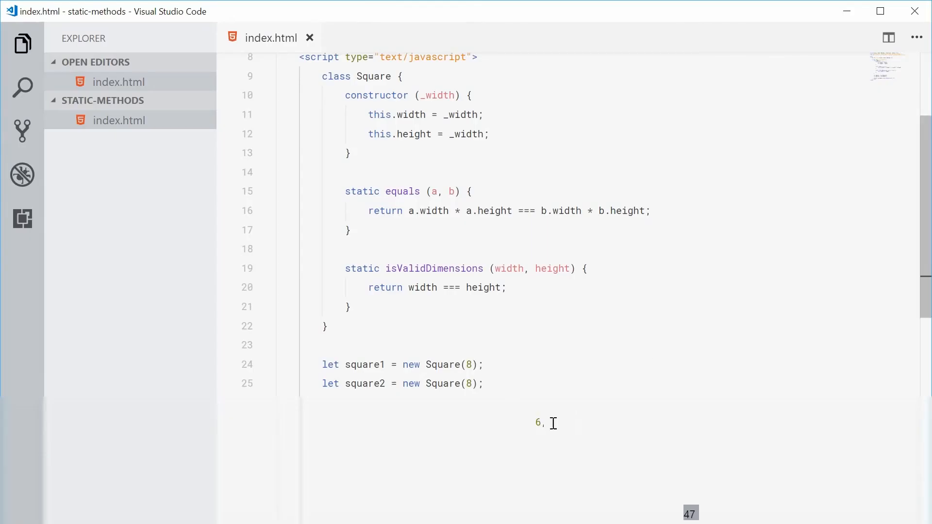
# Step: Write console.log(Square.isValidDimensions(7, 6)); and save index.html
pyautogui.click(504, 287)
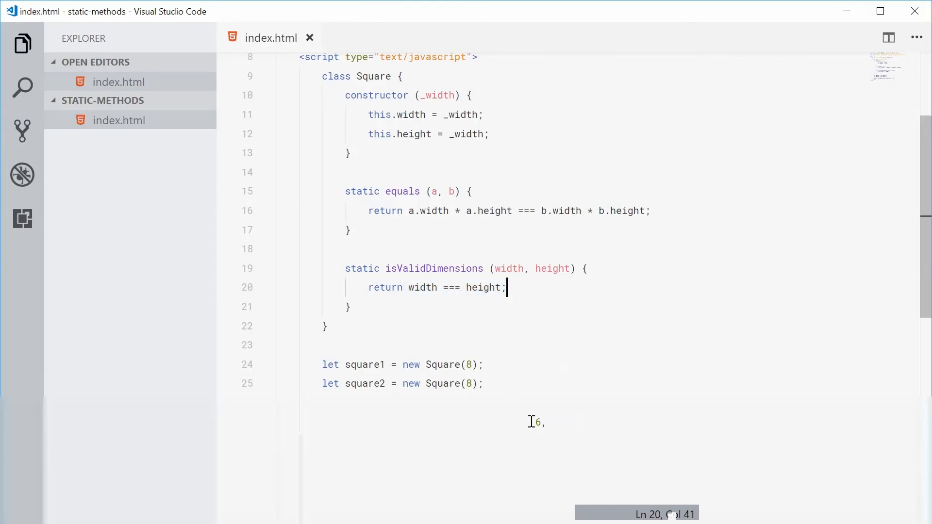
pyautogui.write('console.log(Square.isValidDimensions(7, 6));')
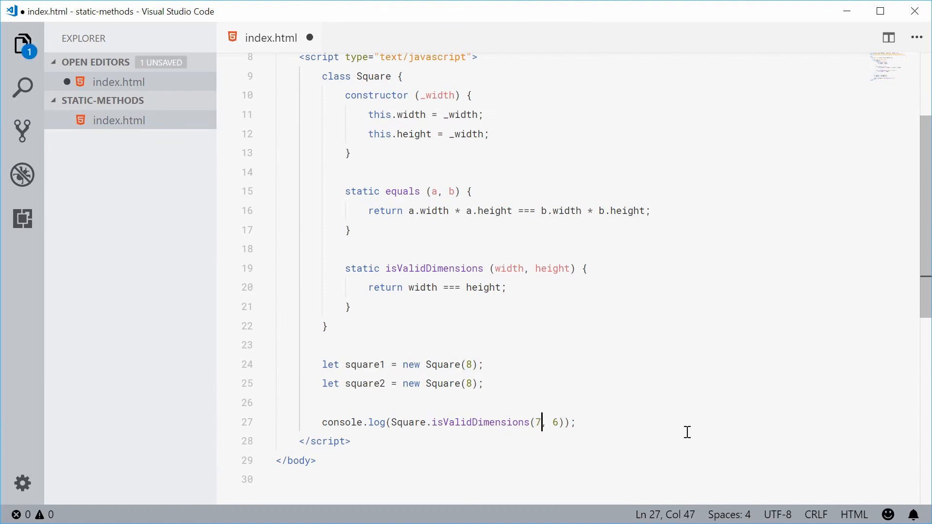
pyautogui.press('ctrl+s')
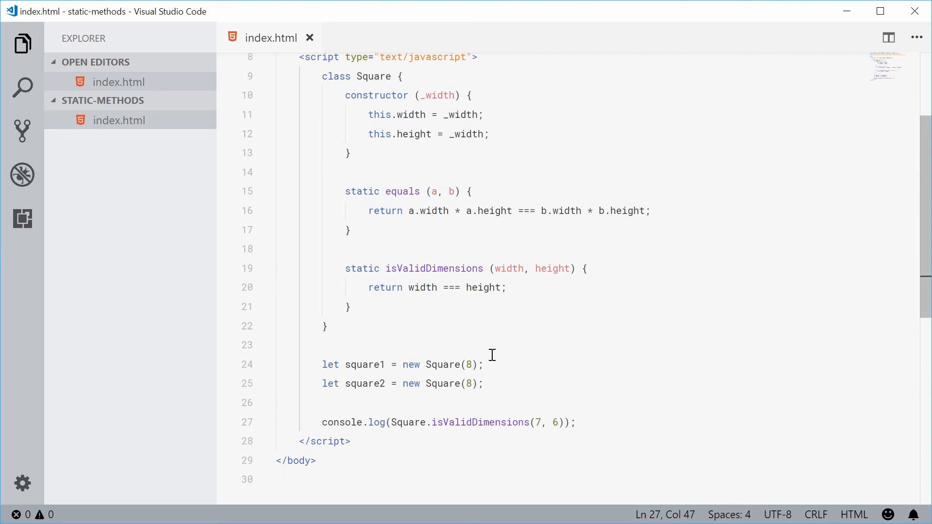
# Step: Delete the let square1 and let square2 declaration lines
pyautogui.doubleClick(373, 76)
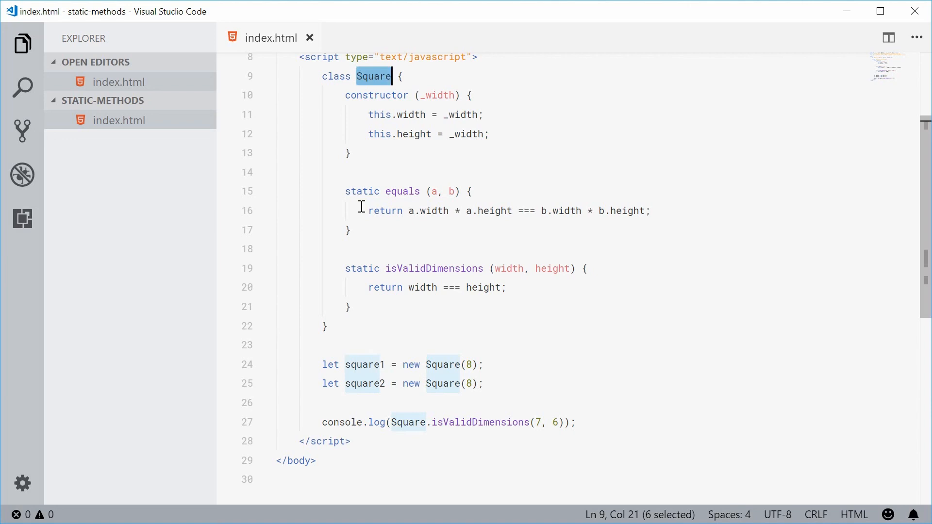
pyautogui.moveTo(378, 233)
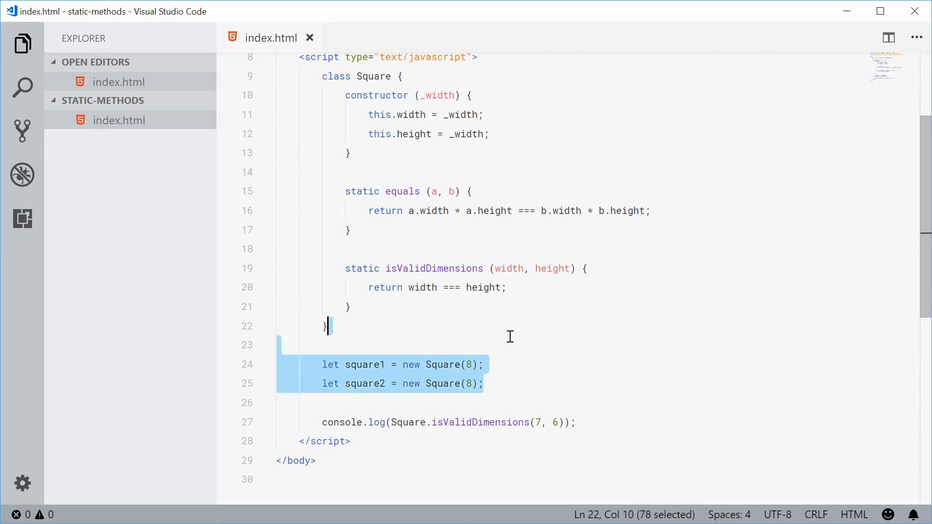
pyautogui.press('Delete')
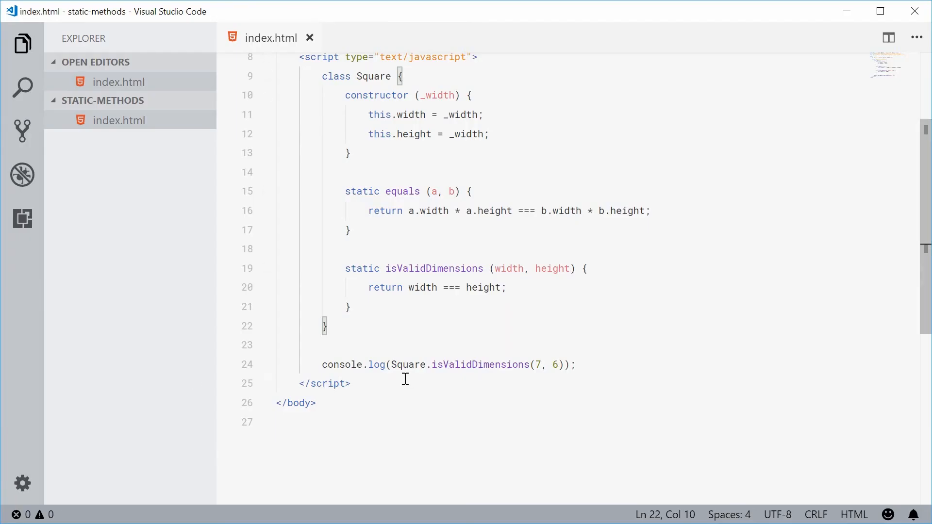
pyautogui.doubleClick(409, 365)
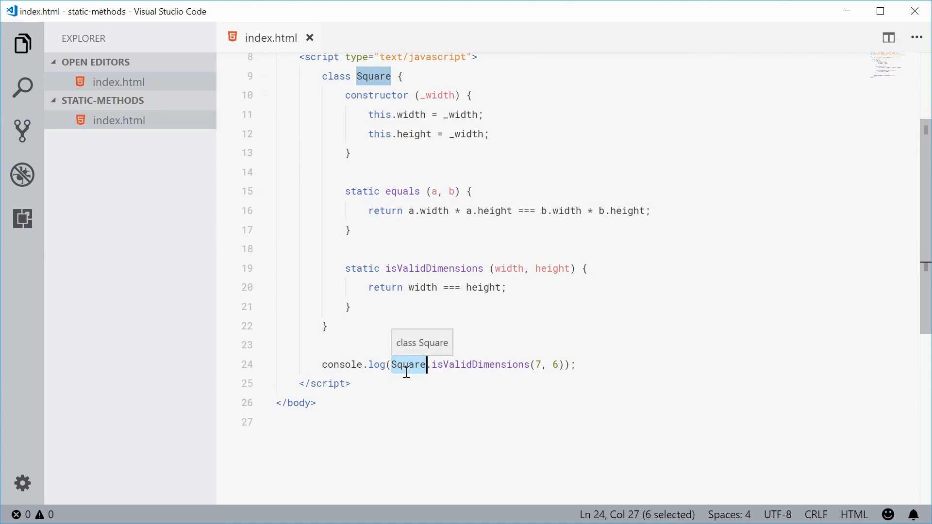